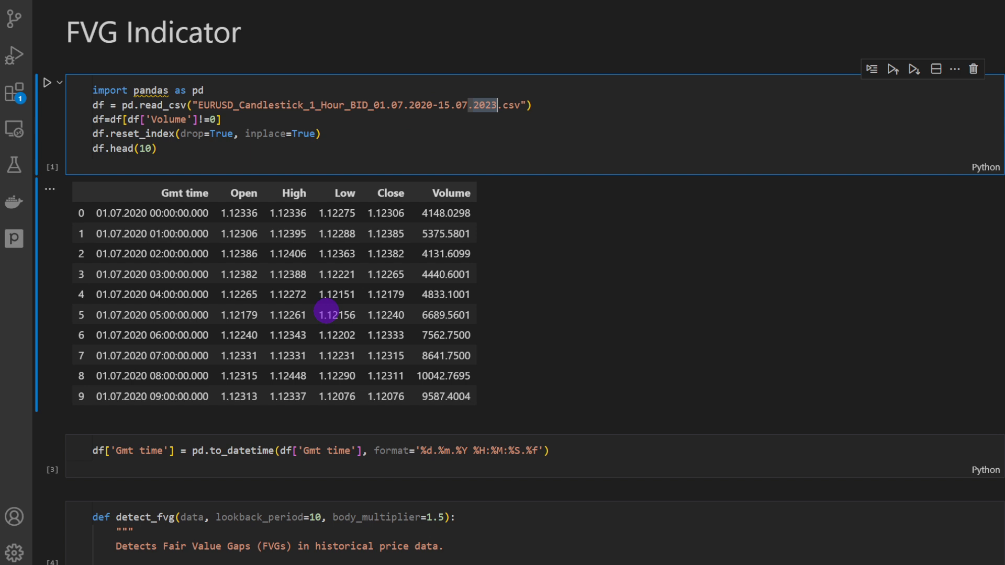
pyautogui.click(47, 82)
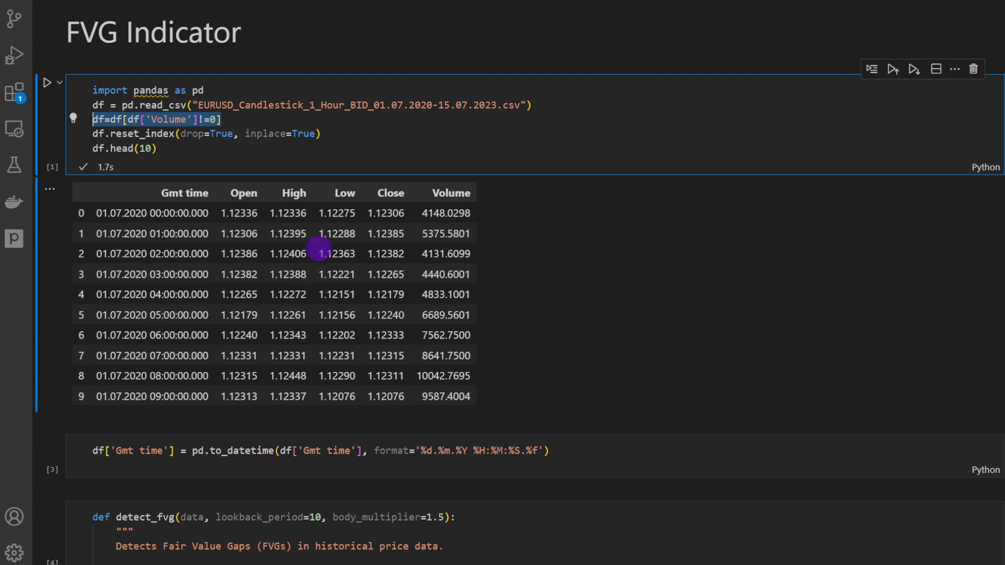
pyautogui.scroll(-3)
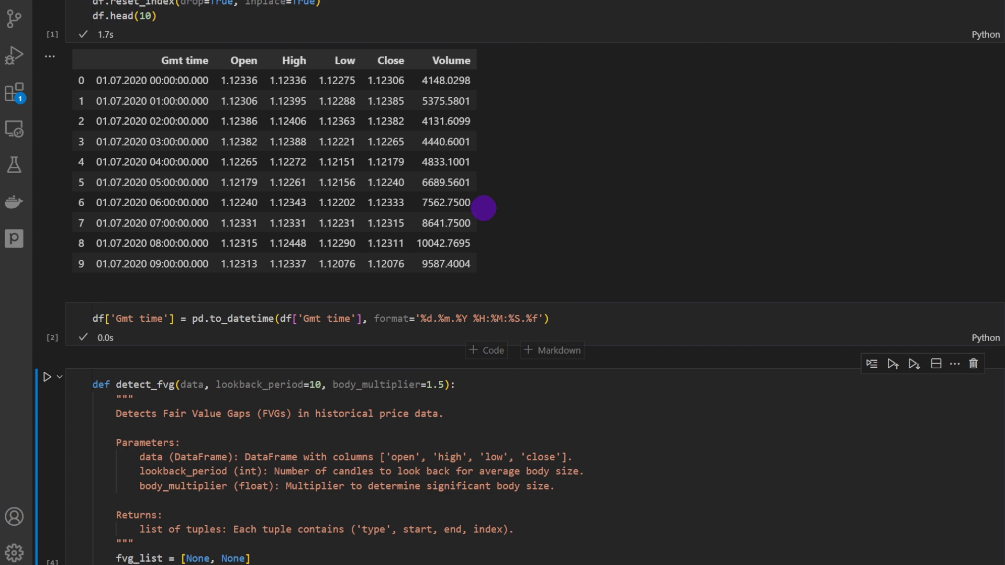
pyautogui.moveTo(188, 193)
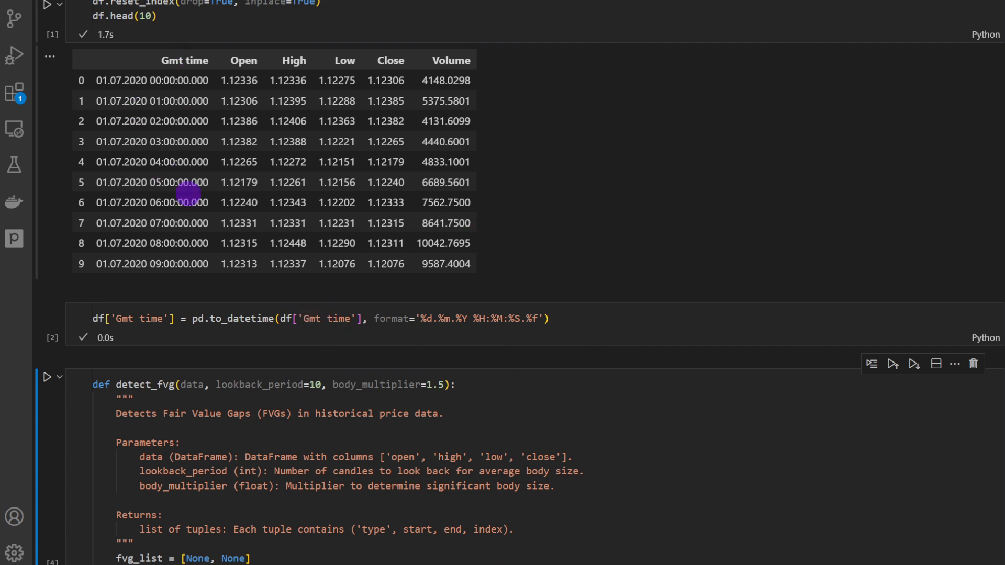
pyautogui.scroll(-3)
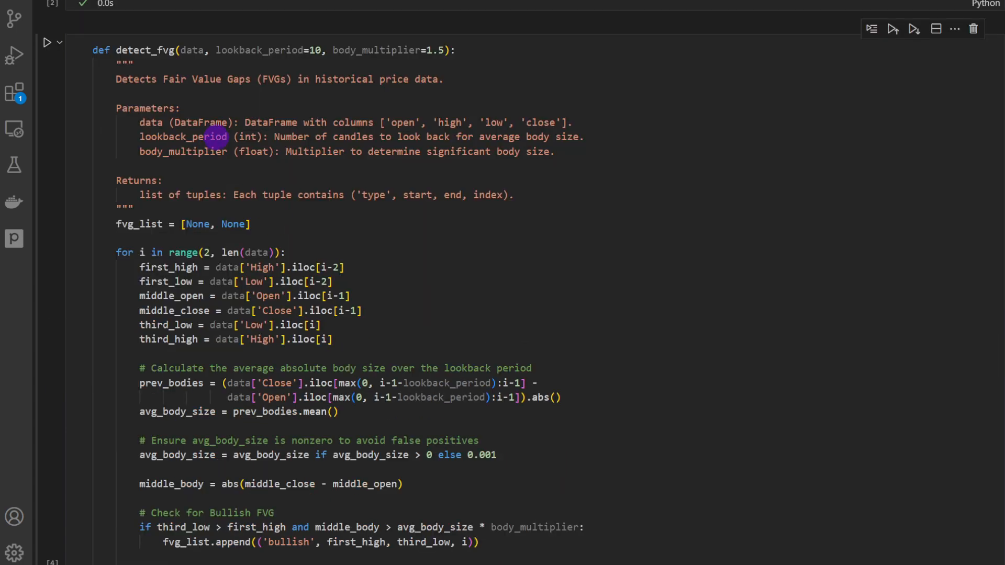
pyautogui.scroll(3)
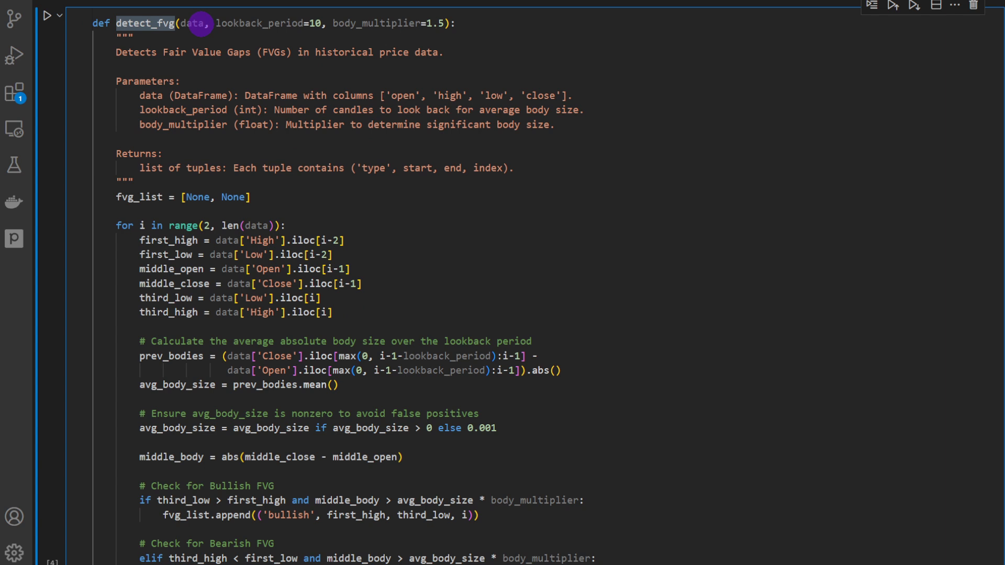
pyautogui.doubleClick(233, 23)
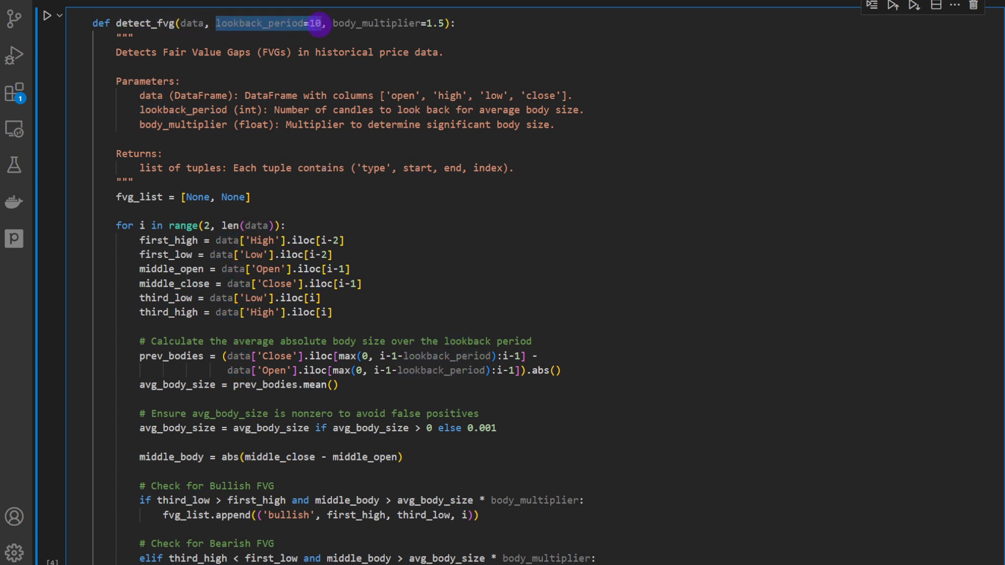
pyautogui.click(333, 24)
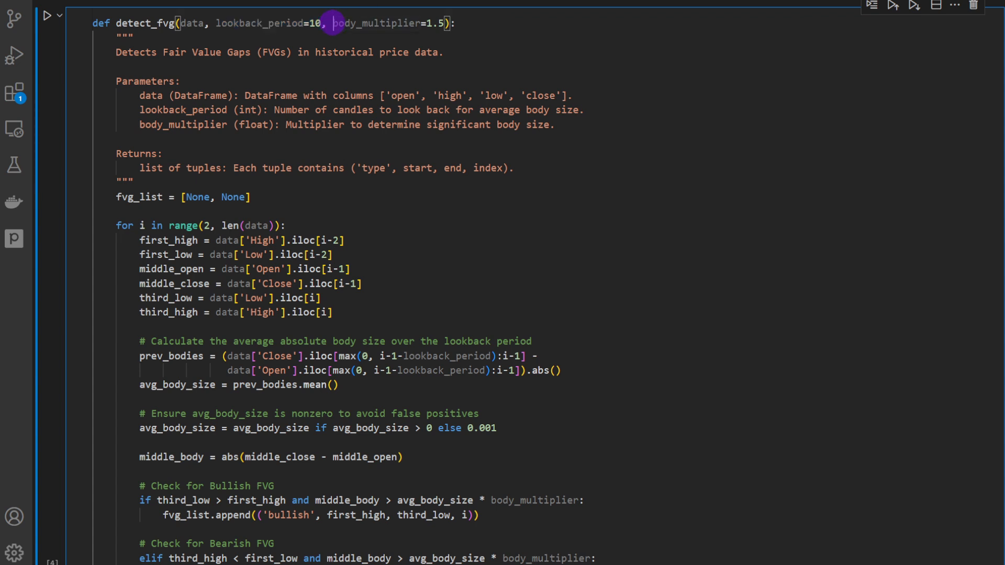
pyautogui.doubleClick(365, 24)
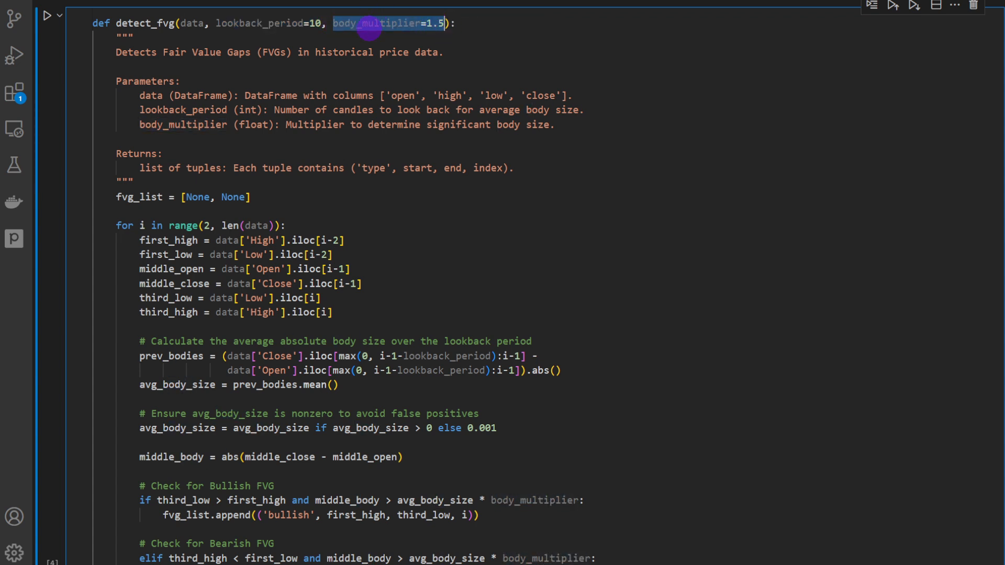
pyautogui.moveTo(305, 125)
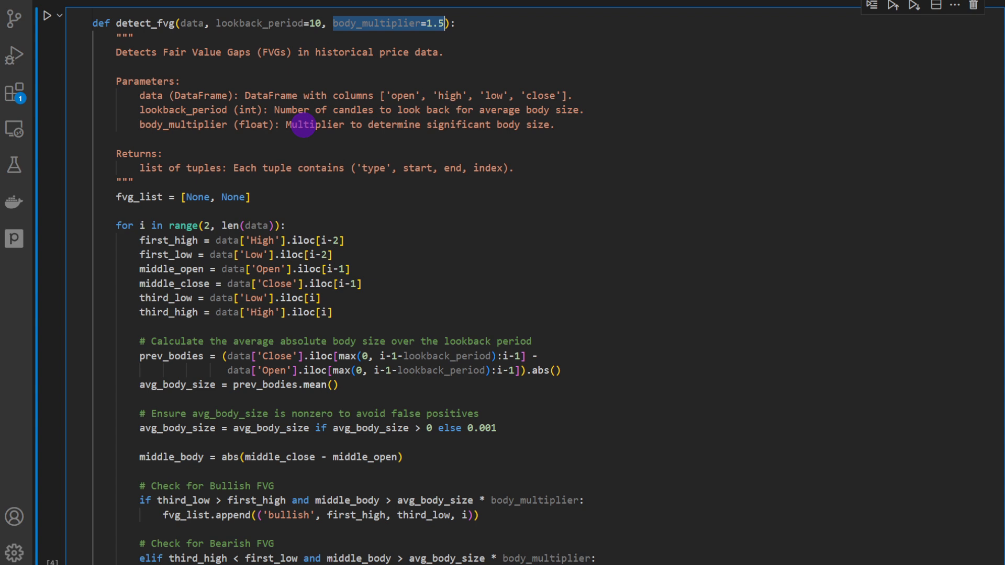
pyautogui.scroll(-3)
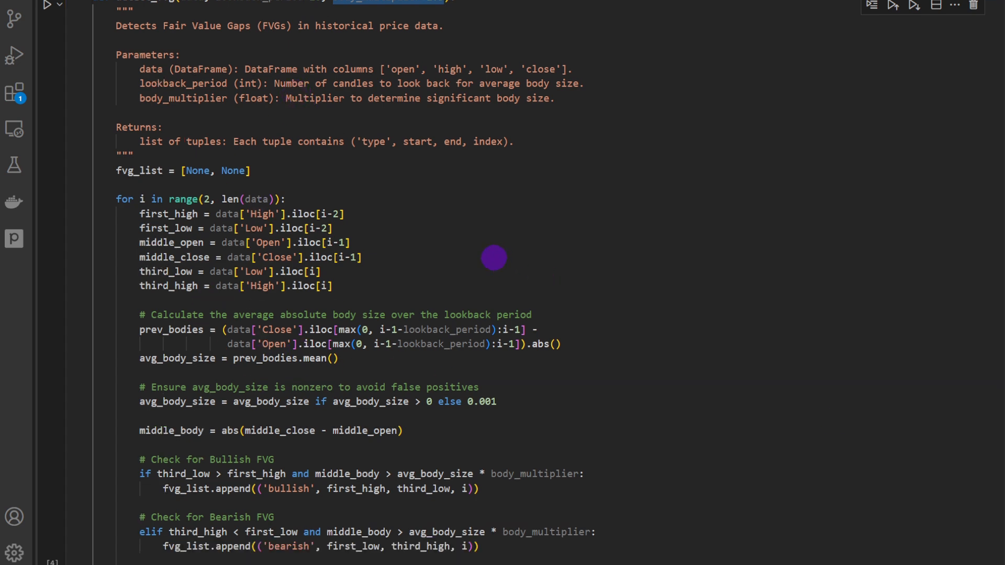
pyautogui.moveTo(179, 181)
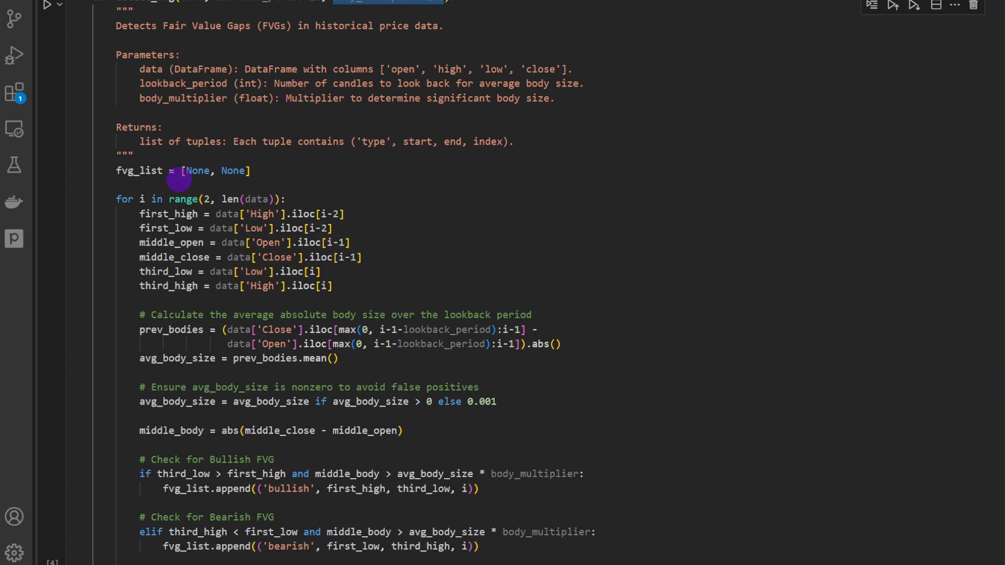
pyautogui.doubleClick(138, 171)
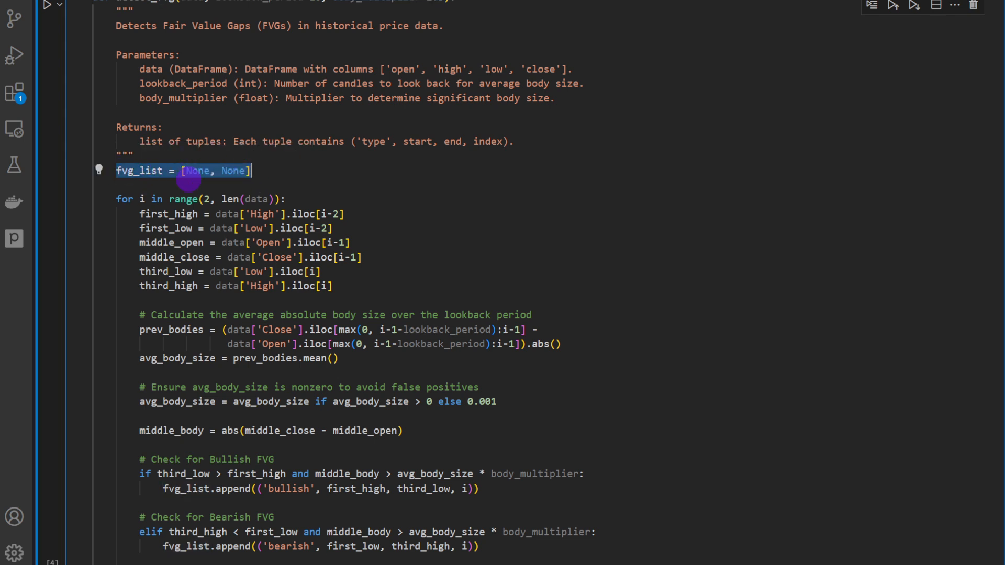
pyautogui.moveTo(274, 180)
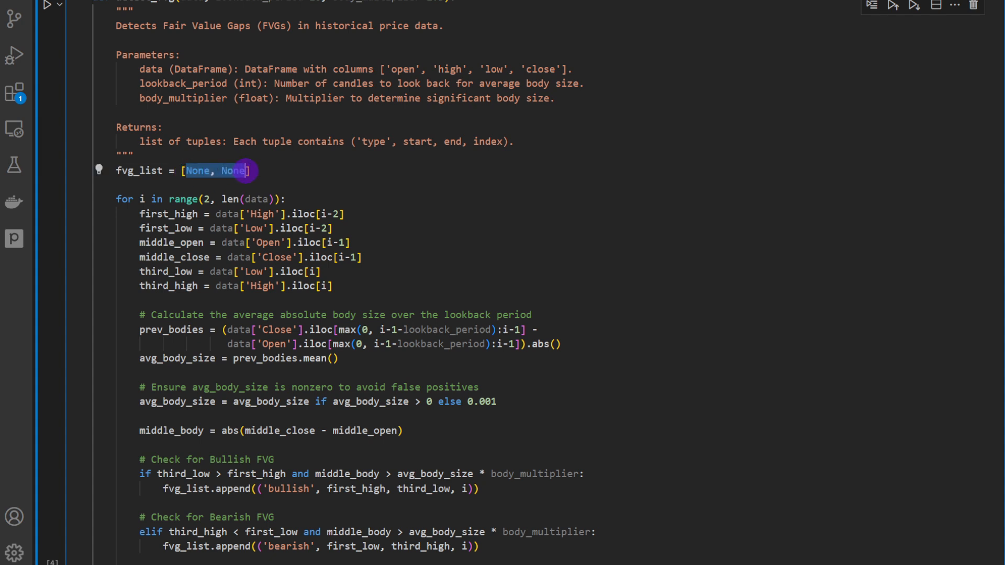
pyautogui.moveTo(147, 170)
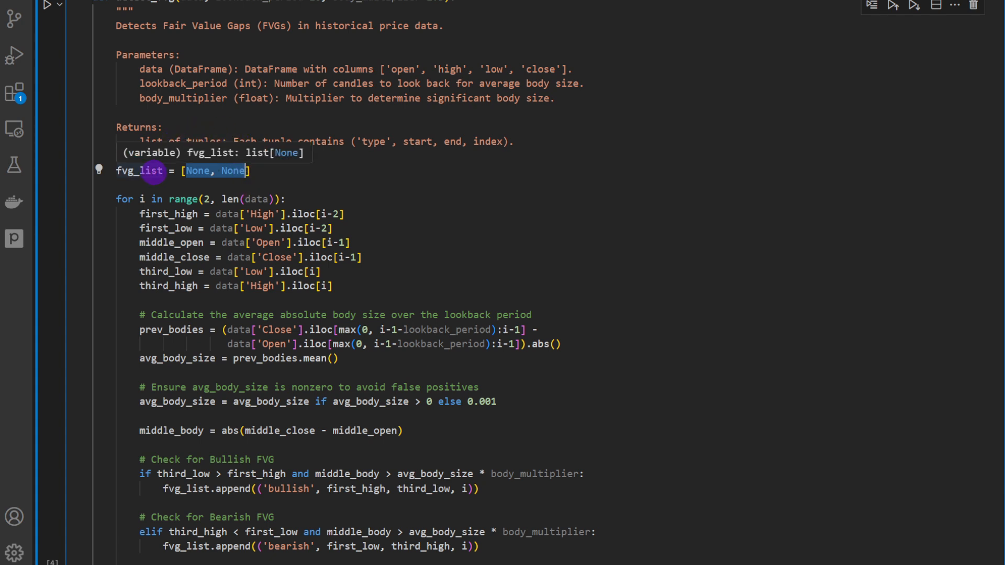
pyautogui.moveTo(391, 221)
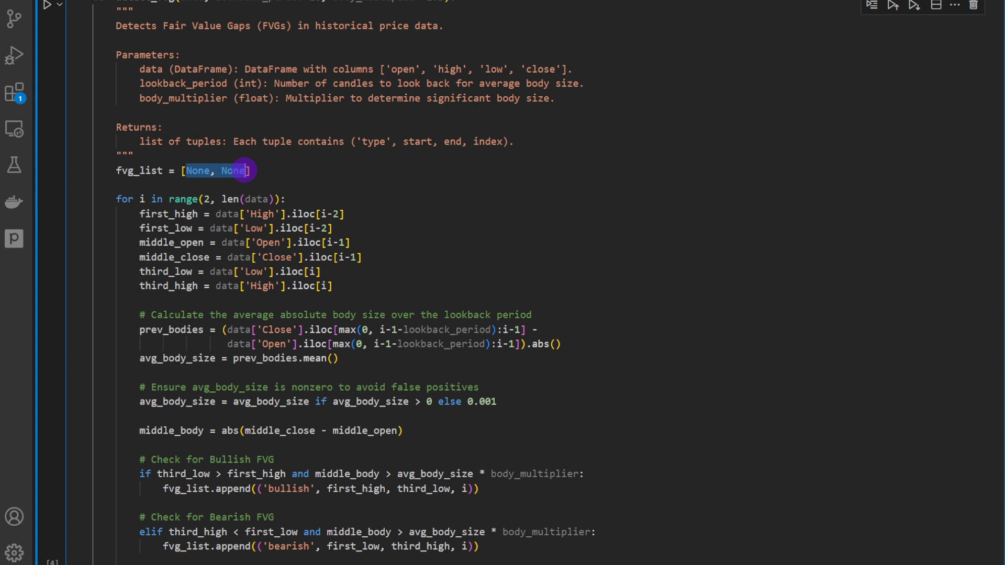
pyautogui.moveTo(748, 295)
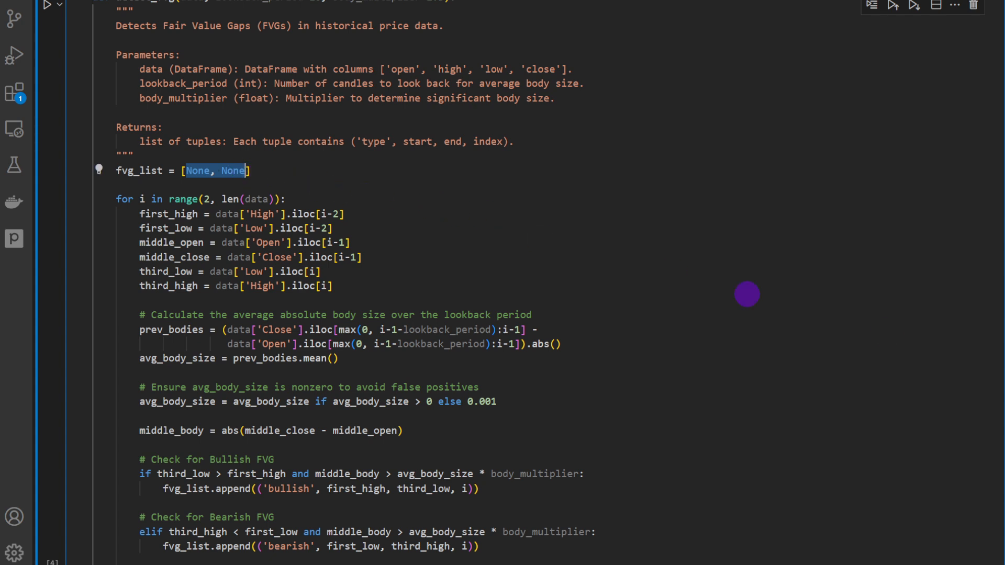
pyautogui.click(132, 199)
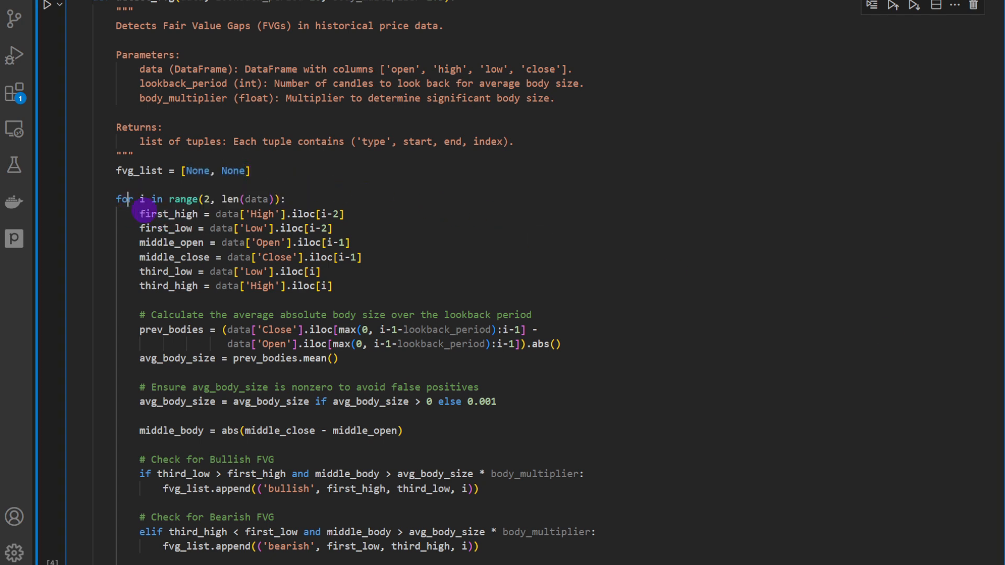
pyautogui.doubleClick(121, 199)
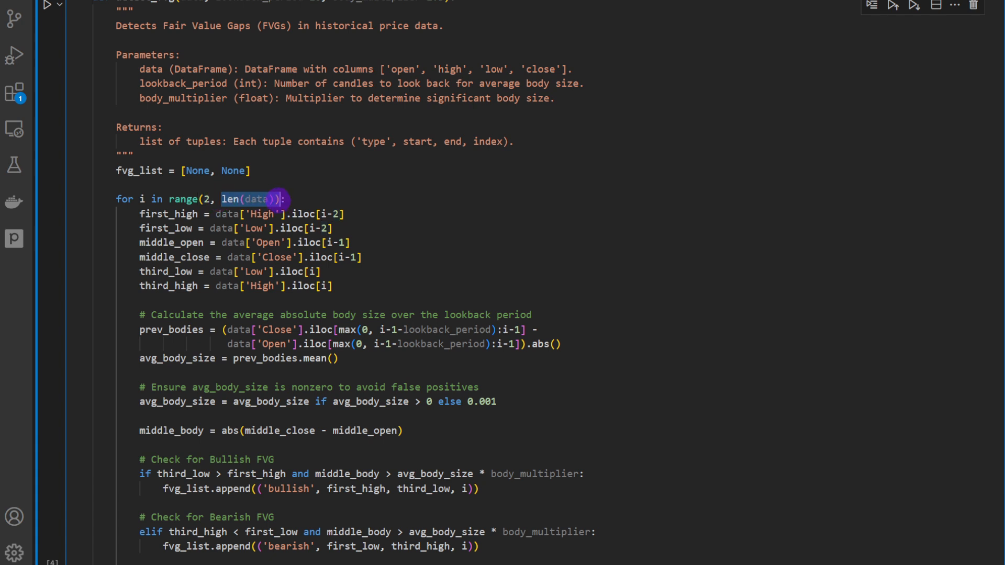
pyautogui.moveTo(157, 214)
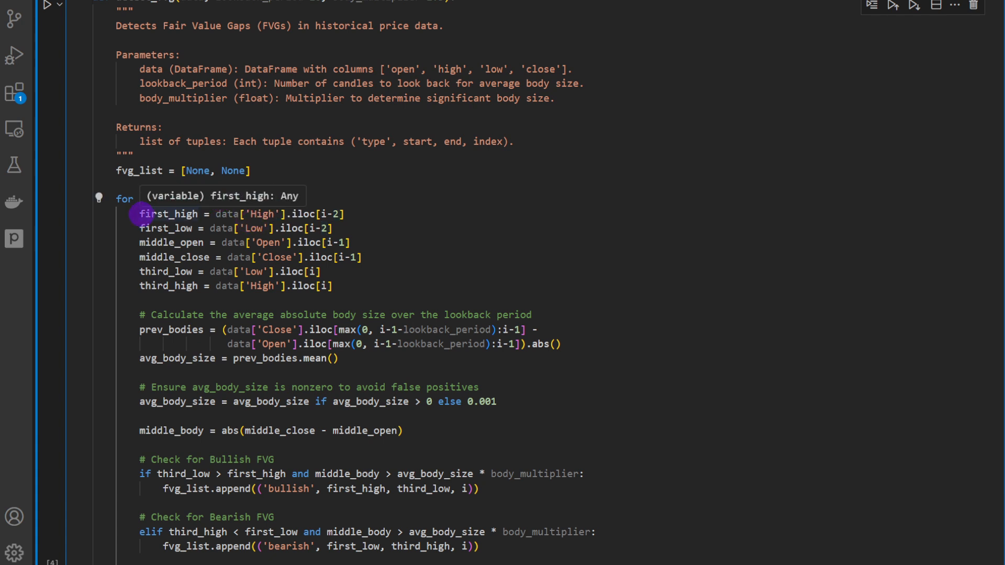
pyautogui.doubleClick(169, 213)
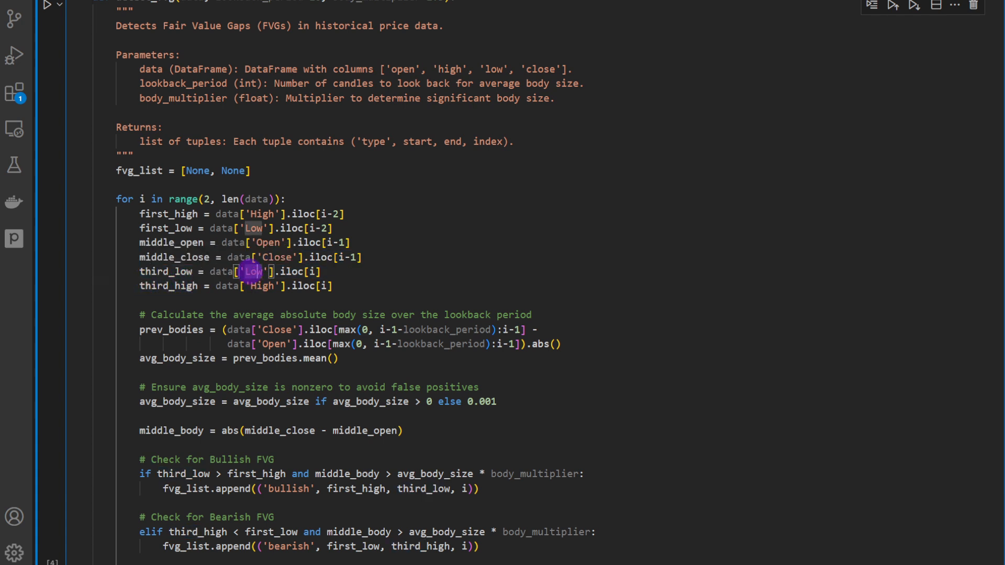
pyautogui.moveTo(315, 271)
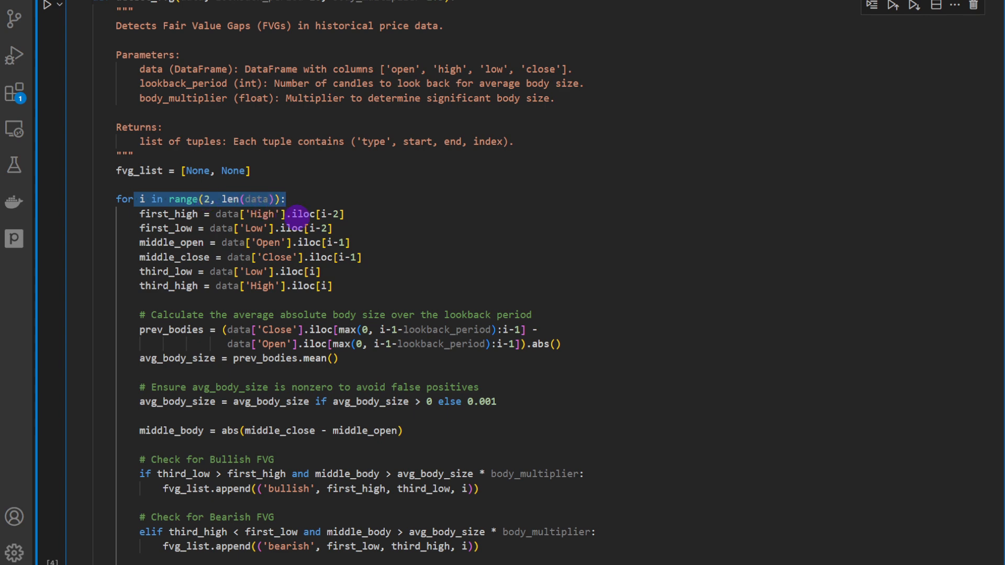
pyautogui.scroll(-3)
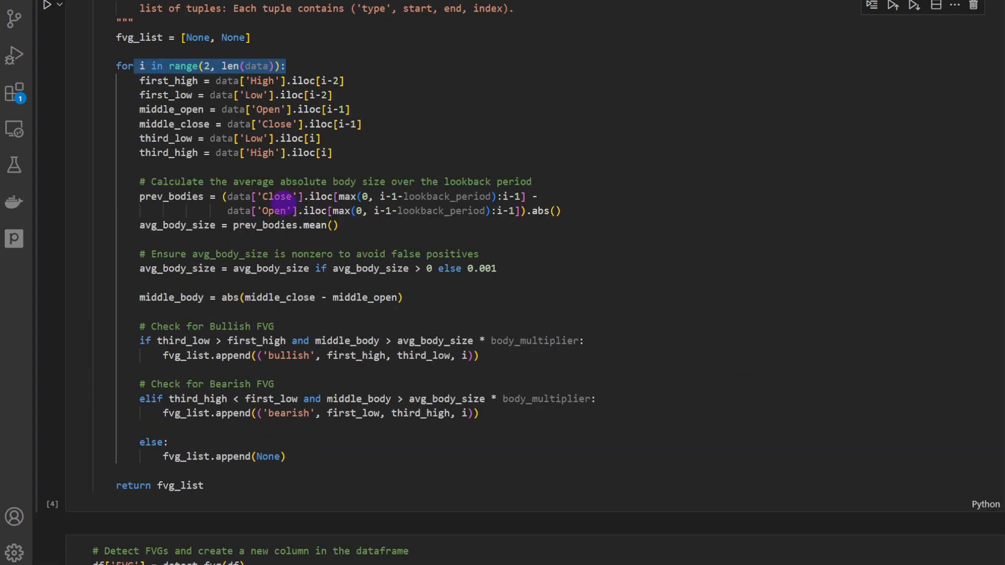
pyautogui.moveTo(405, 182)
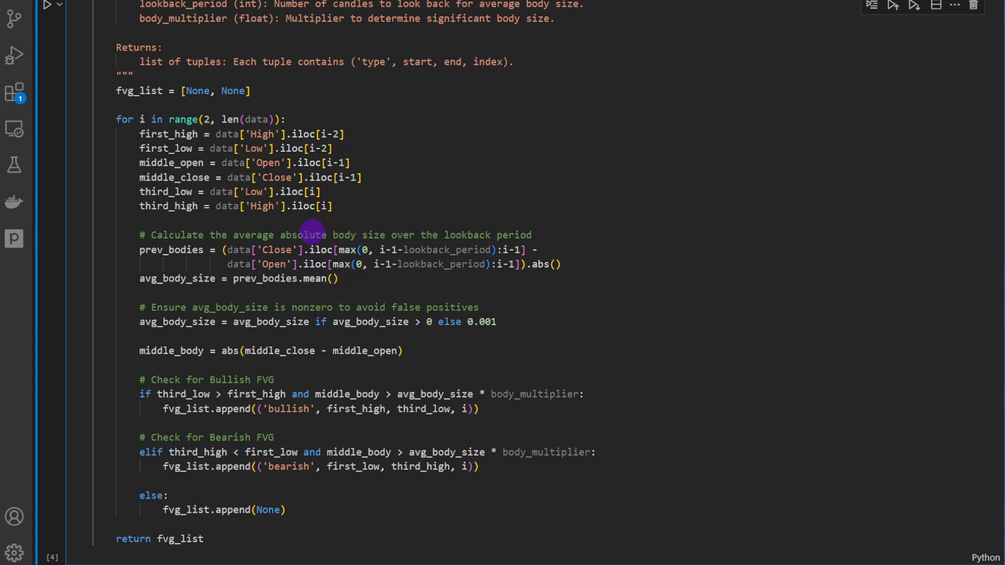
pyautogui.moveTo(295, 290)
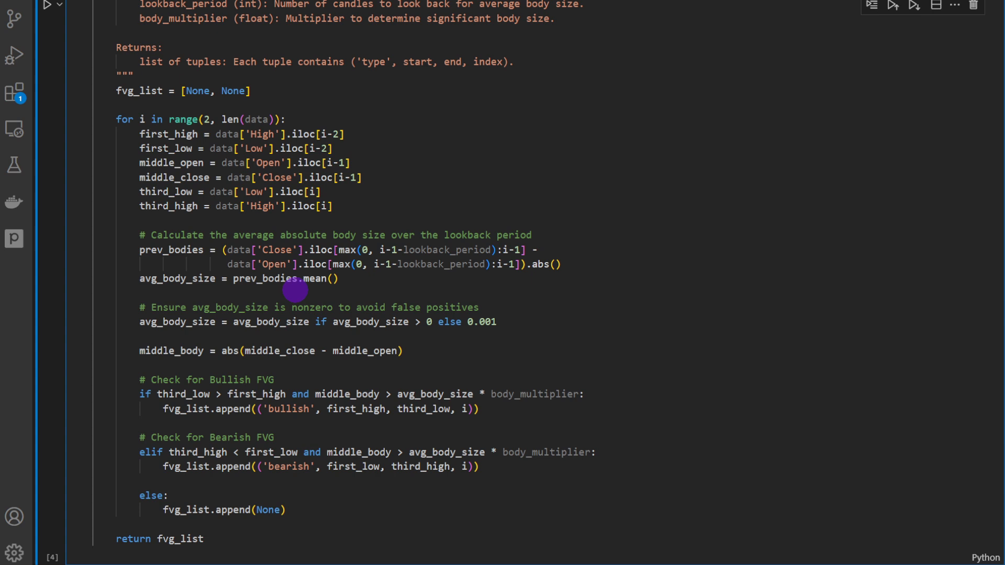
pyautogui.scroll(3)
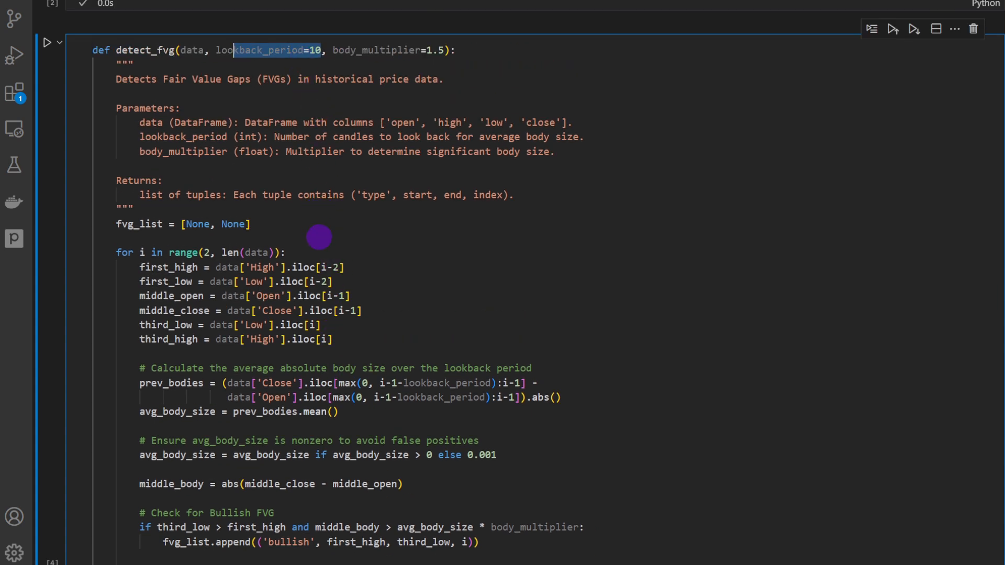
pyautogui.scroll(-3)
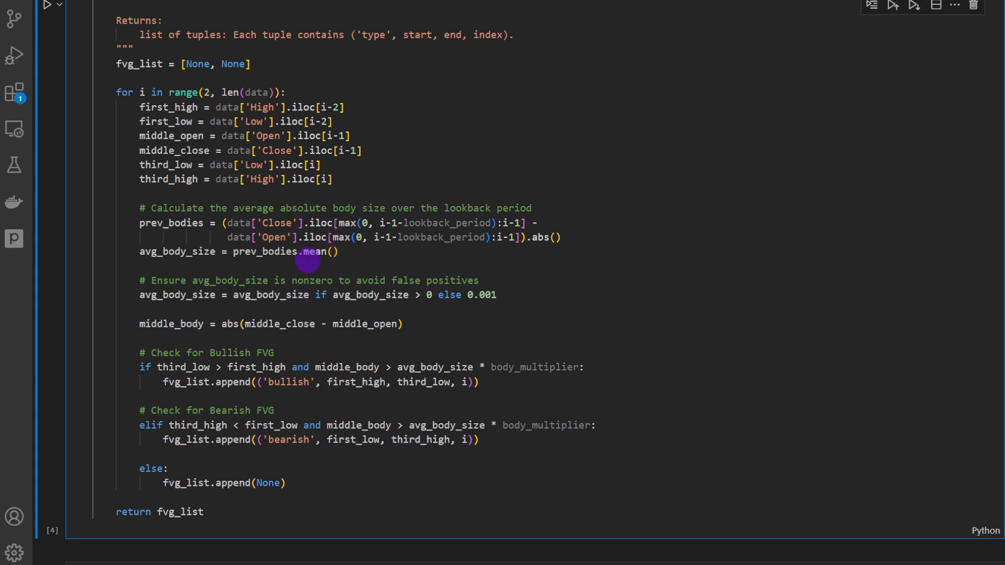
pyautogui.moveTo(454, 424)
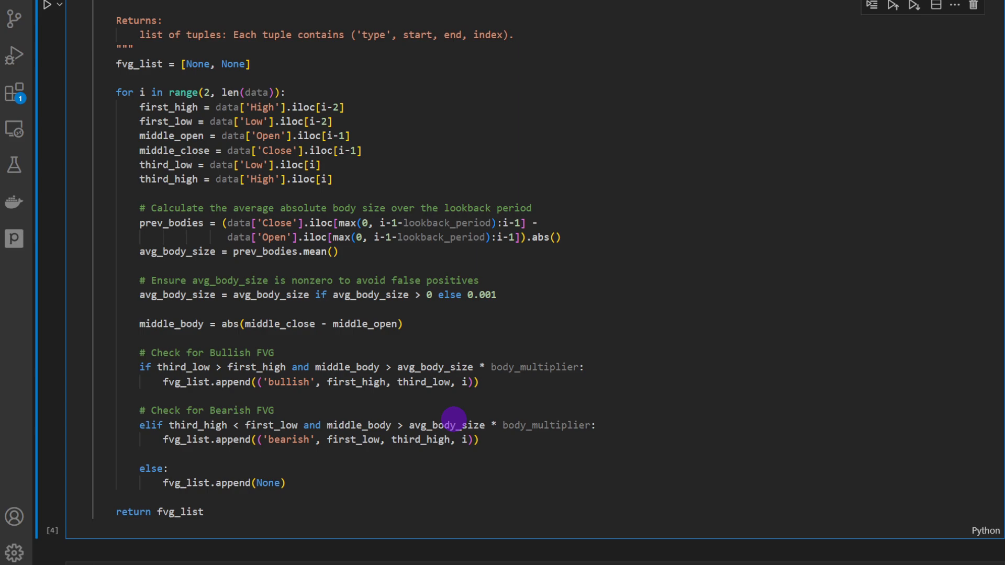
pyautogui.moveTo(453, 424)
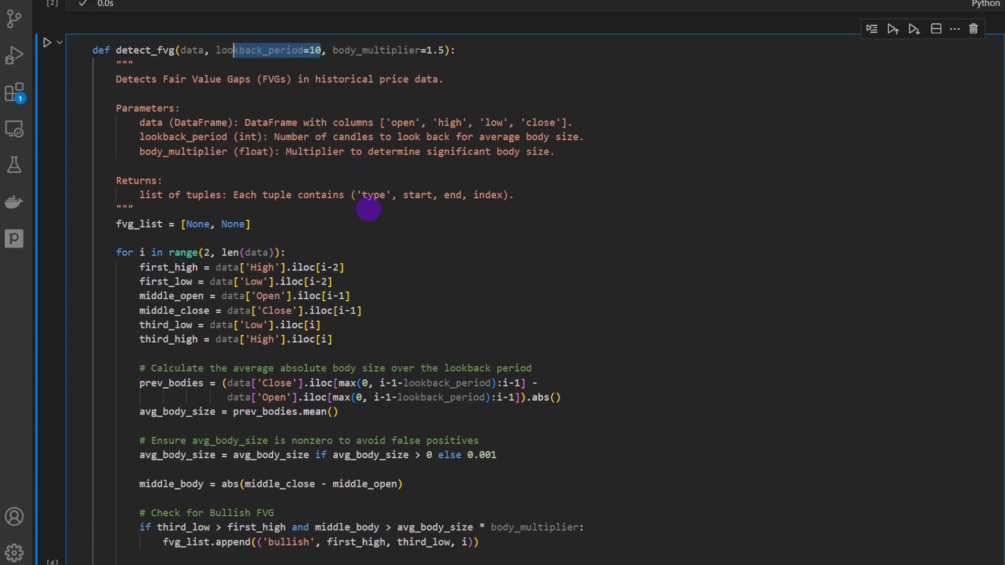
pyautogui.scroll(-3)
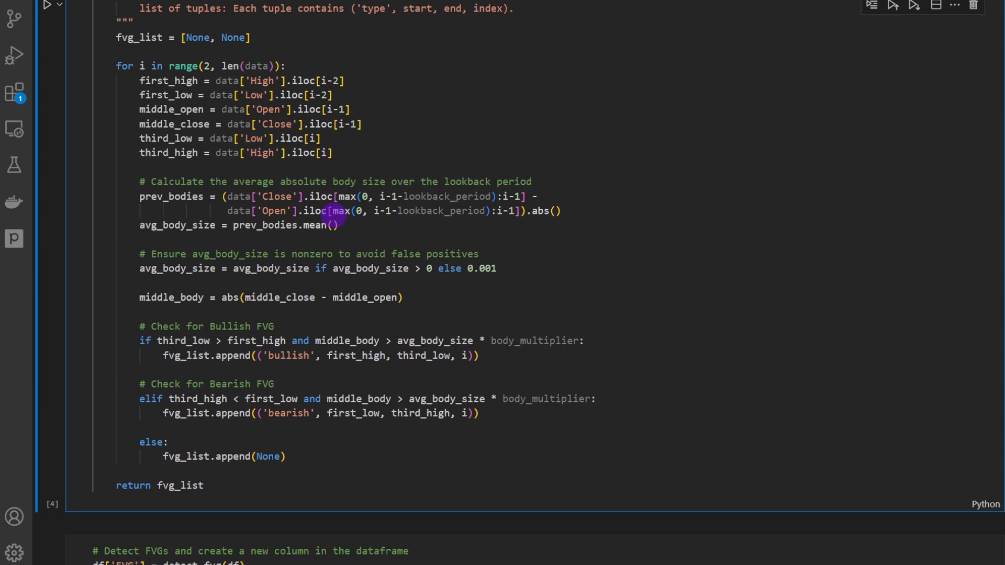
pyautogui.scroll(3)
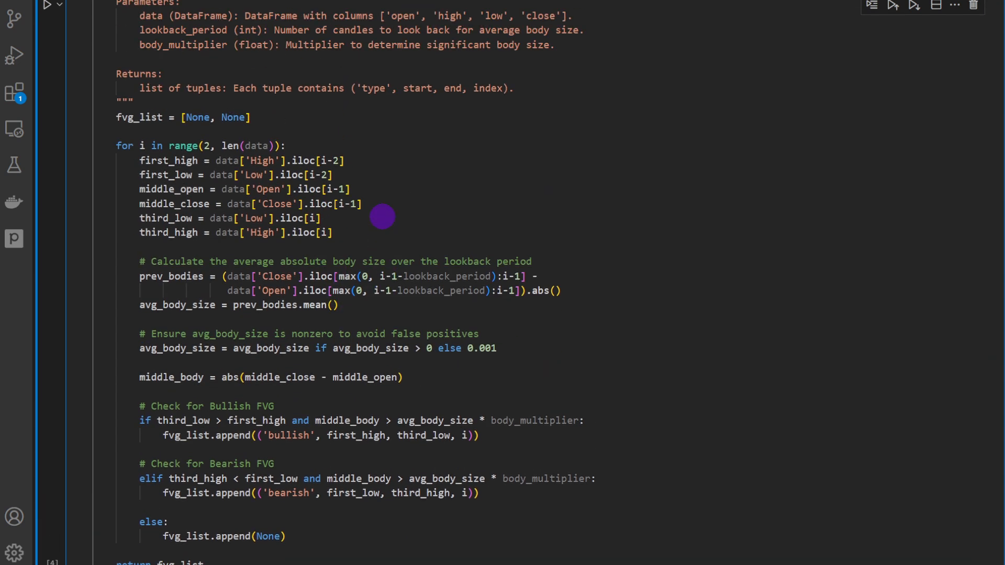
pyautogui.scroll(3)
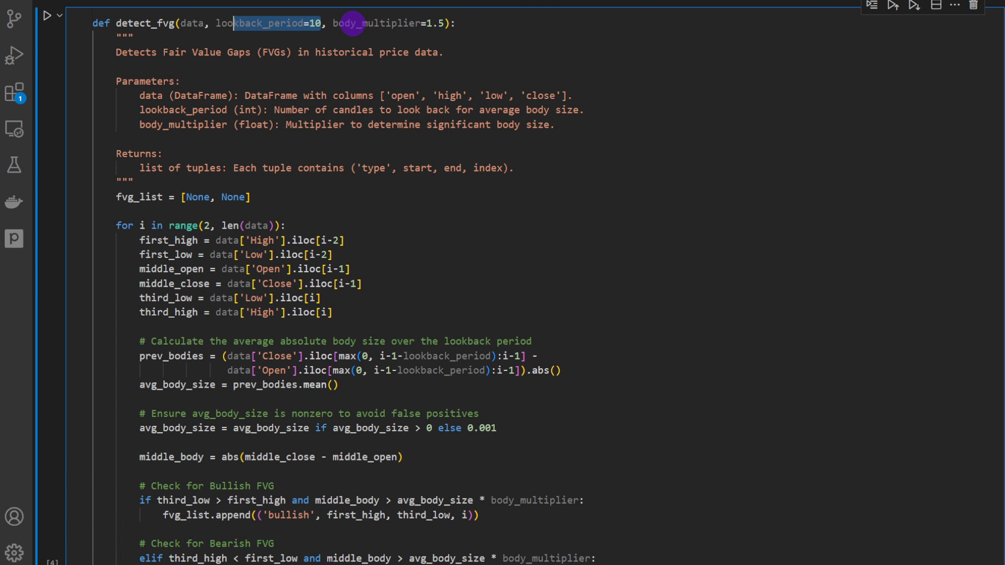
pyautogui.moveTo(410, 23)
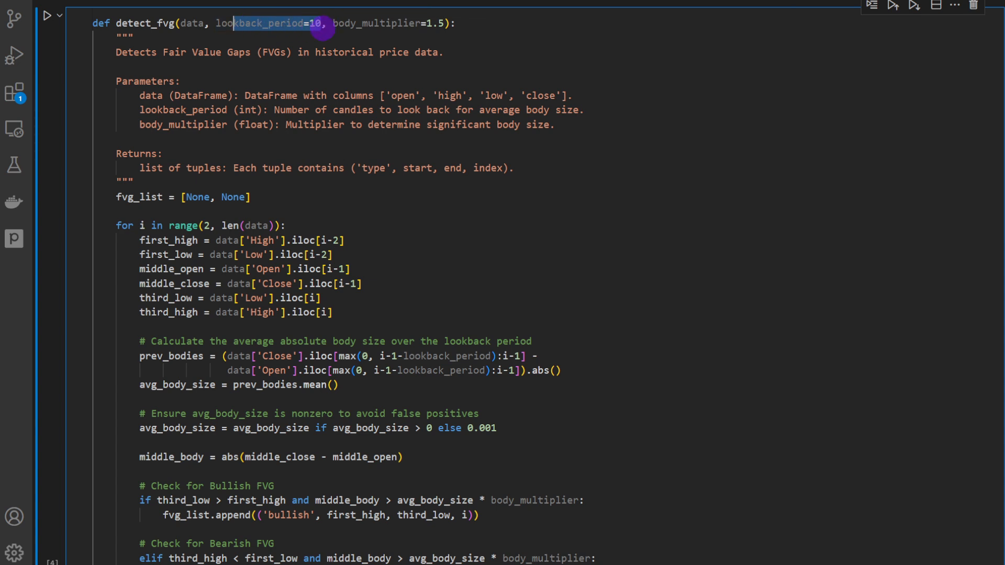
pyautogui.scroll(-3)
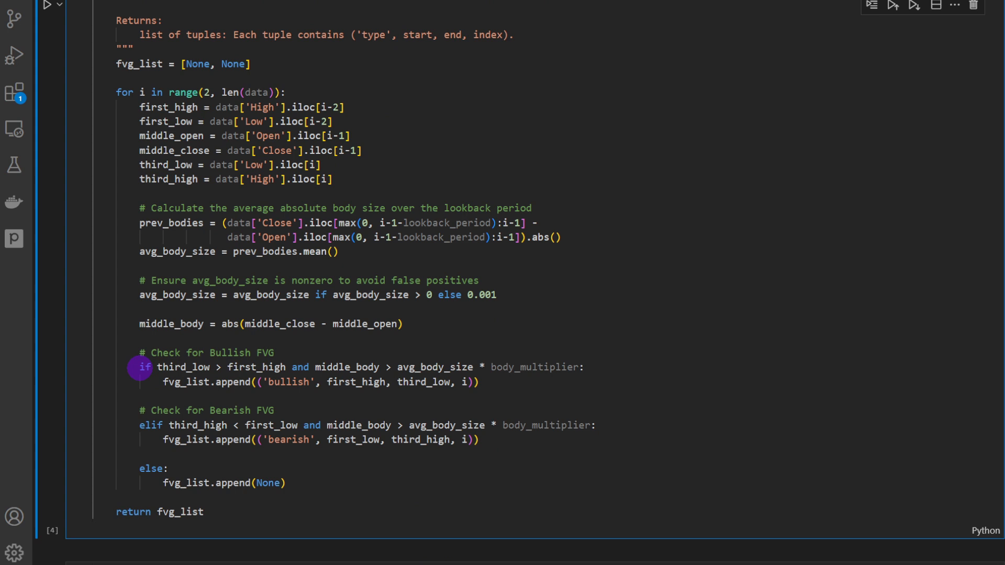
pyautogui.doubleClick(187, 367)
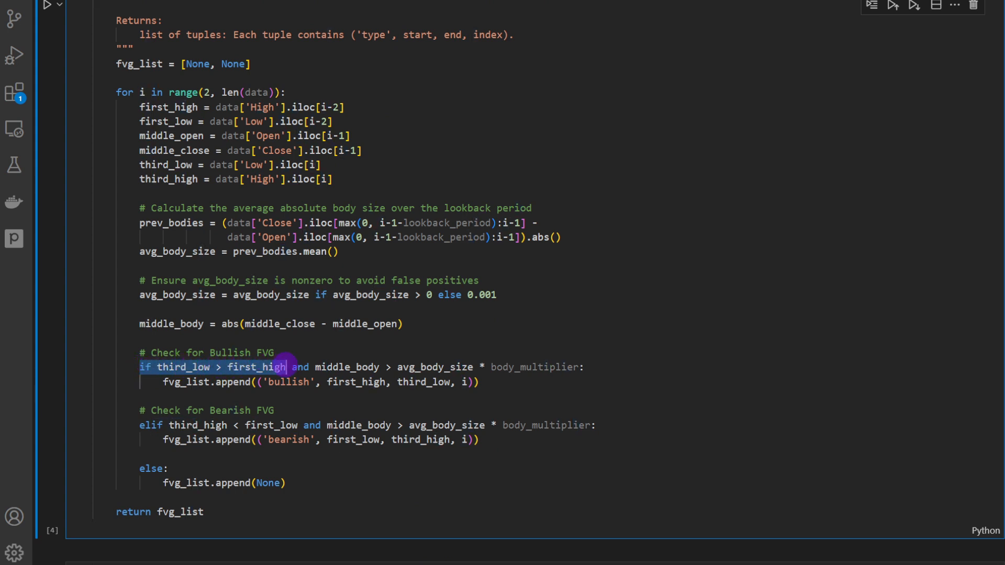
pyautogui.doubleClick(347, 366)
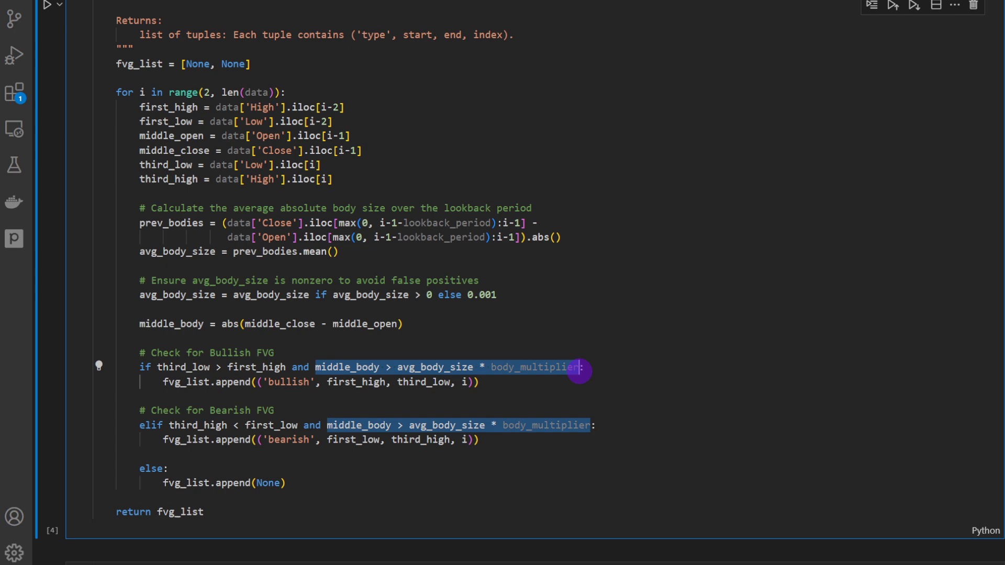
pyautogui.scroll(3)
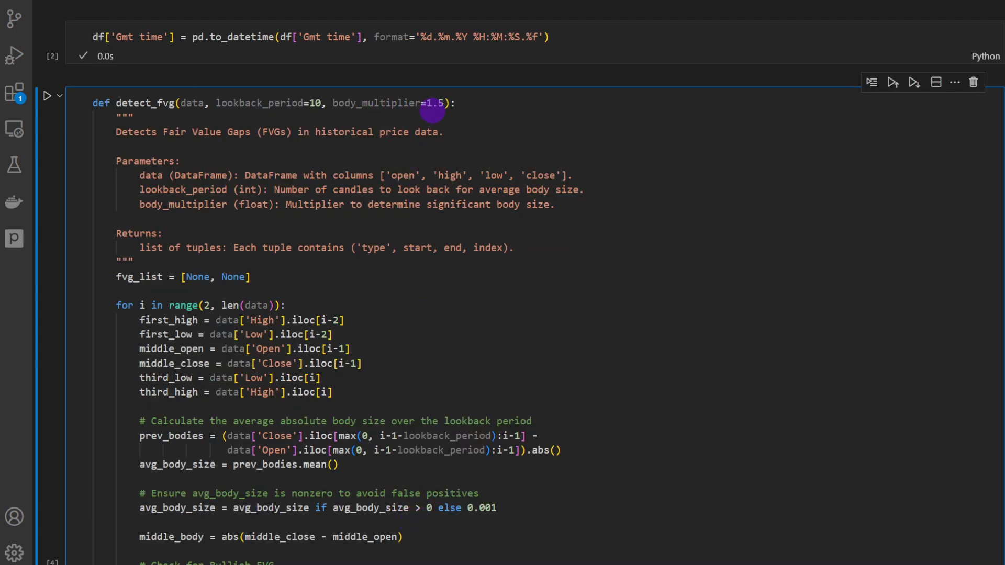
pyautogui.moveTo(346, 158)
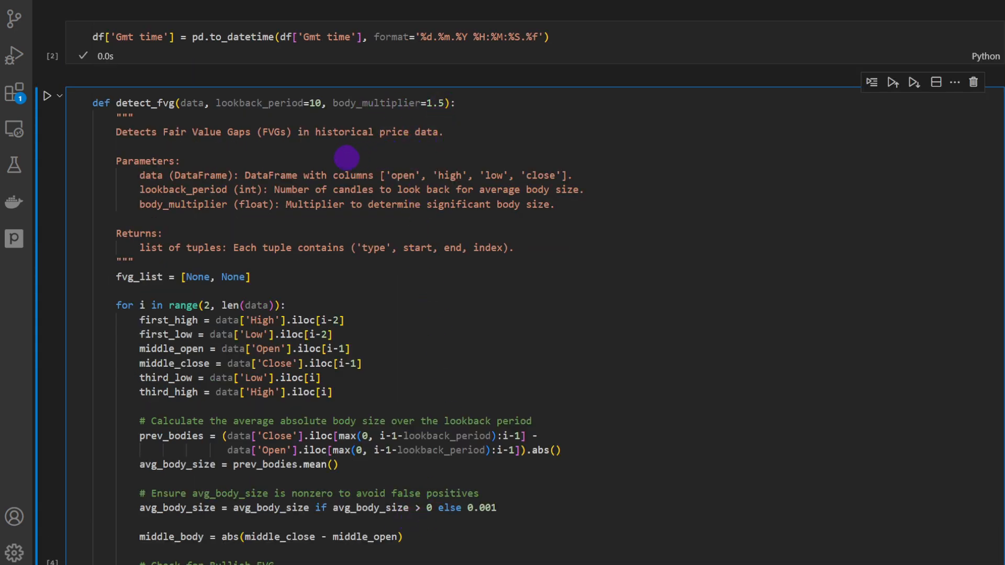
pyautogui.moveTo(261, 103)
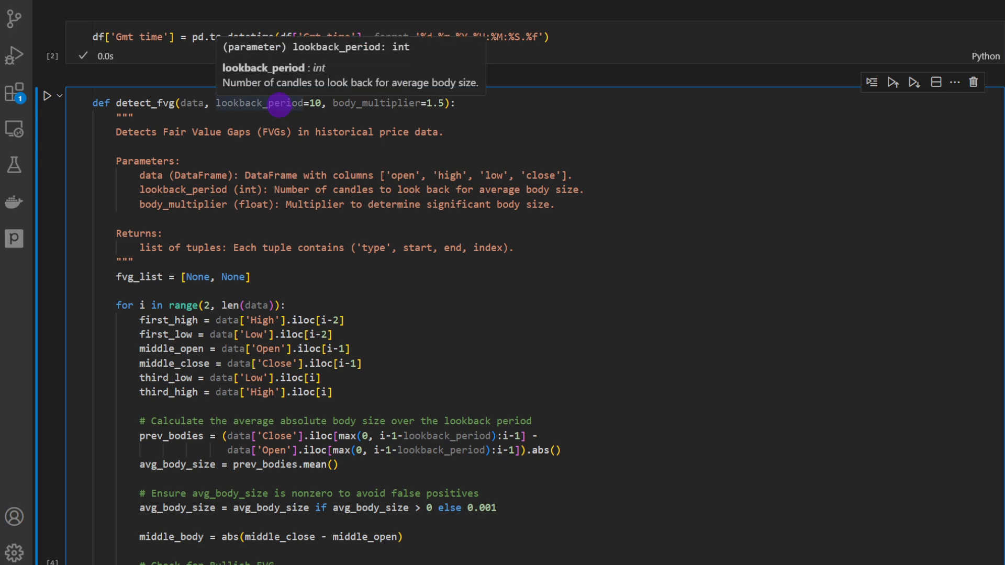
pyautogui.scroll(-3)
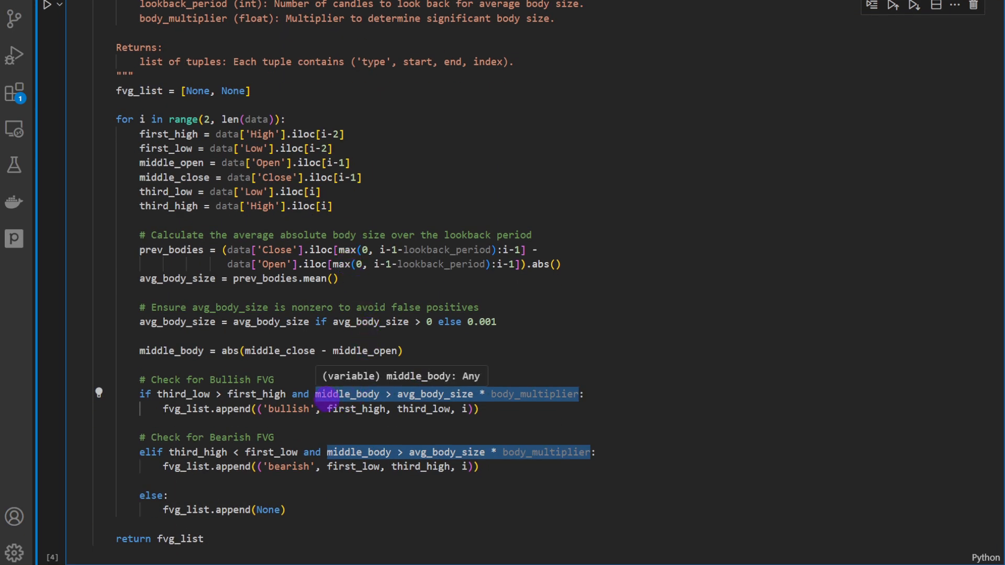
pyautogui.moveTo(480, 376)
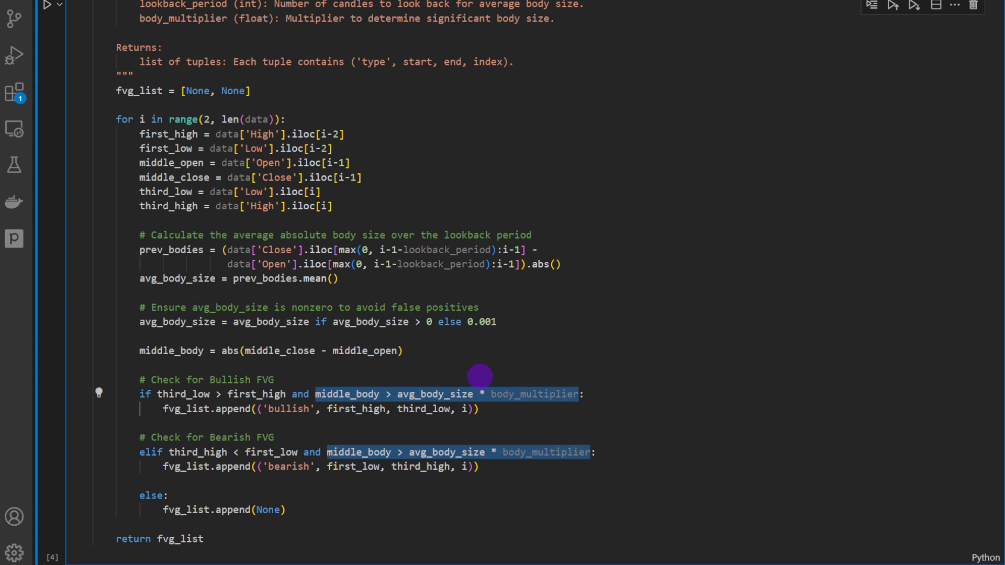
pyautogui.moveTo(449, 395)
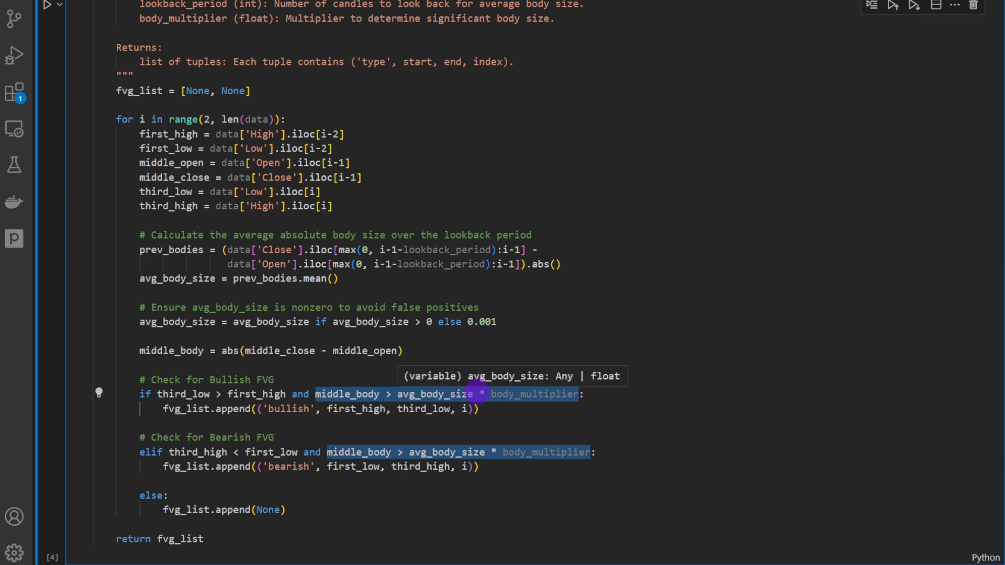
pyautogui.moveTo(336, 414)
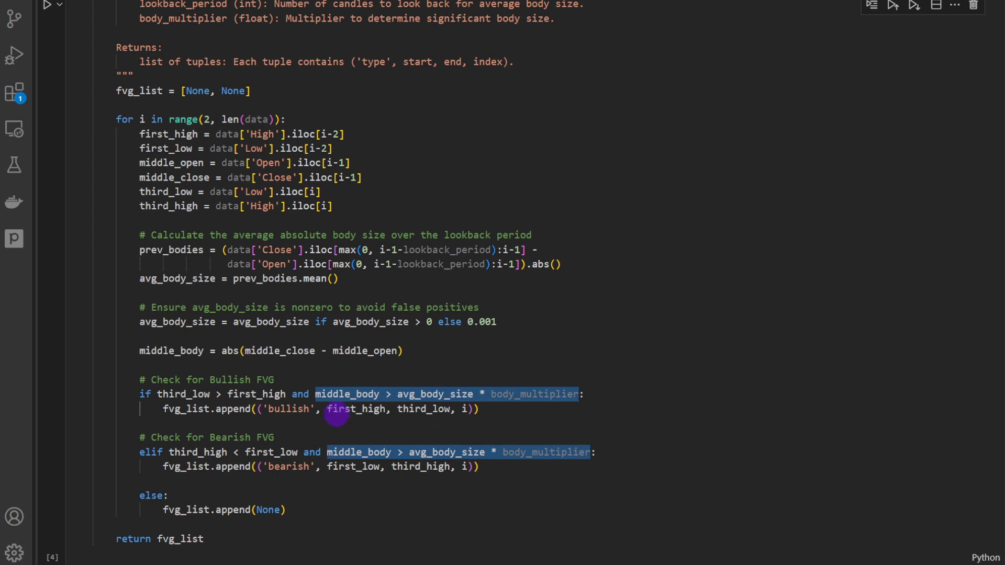
pyautogui.moveTo(343, 467)
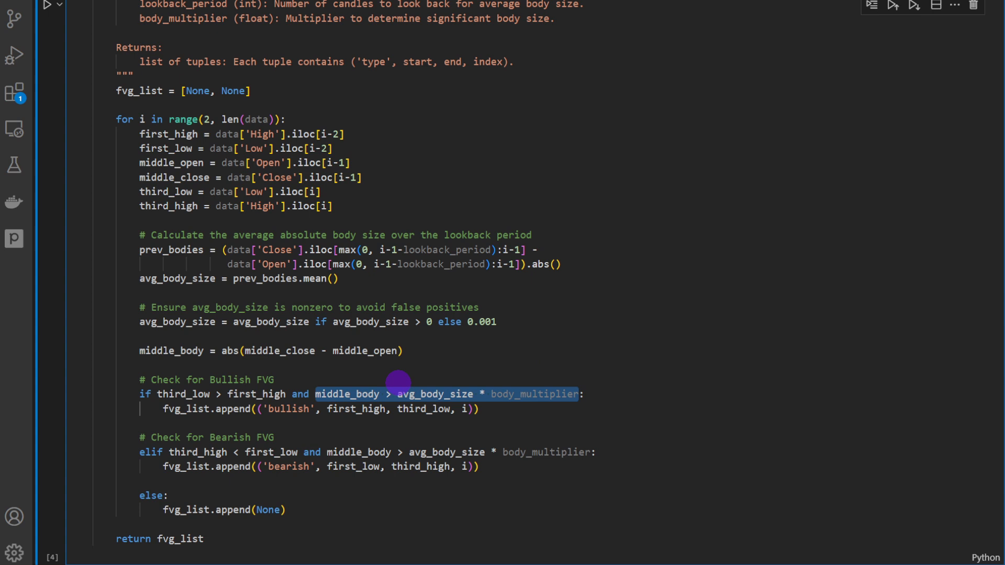
pyautogui.moveTo(424, 394)
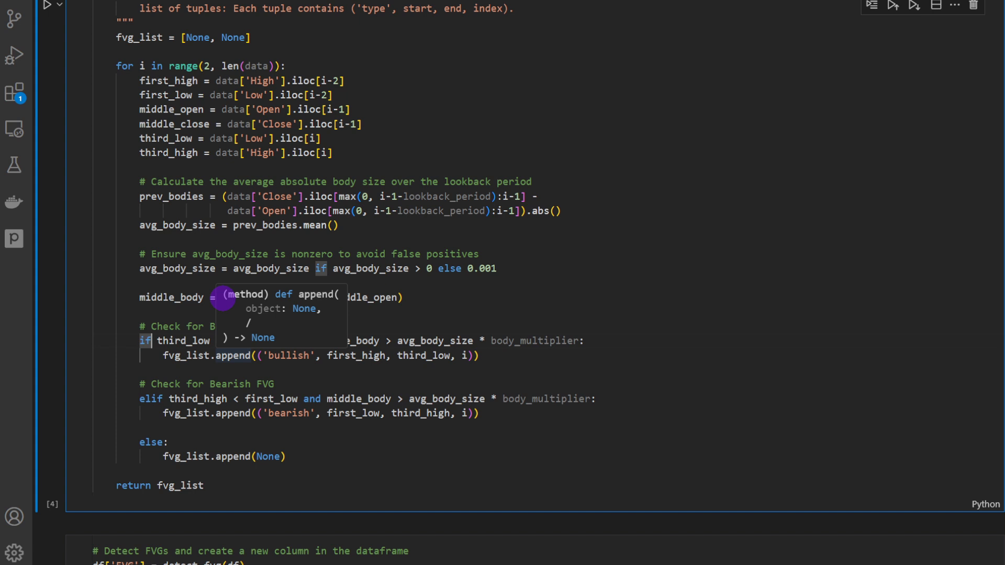
pyautogui.moveTo(167, 38)
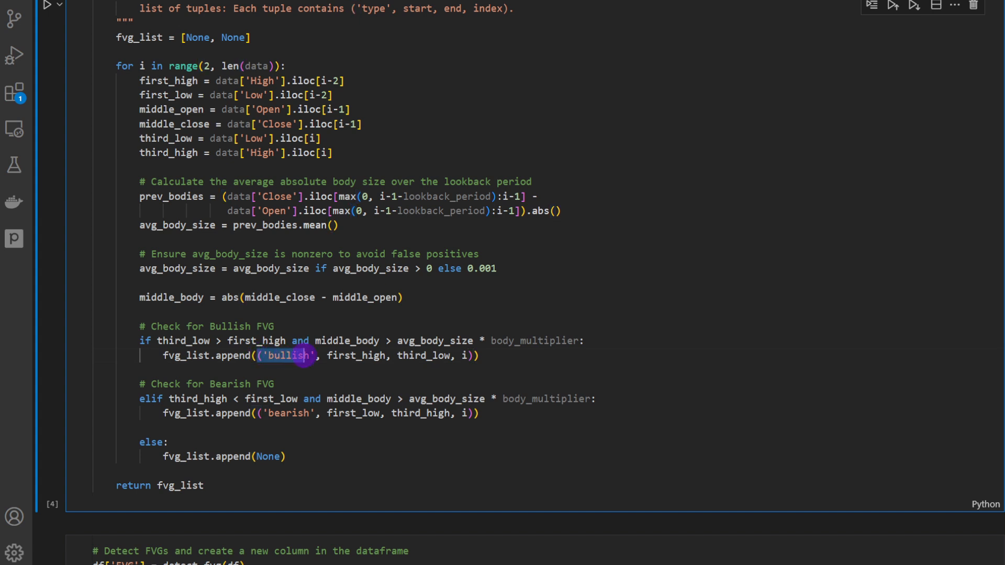
pyautogui.moveTo(330, 356)
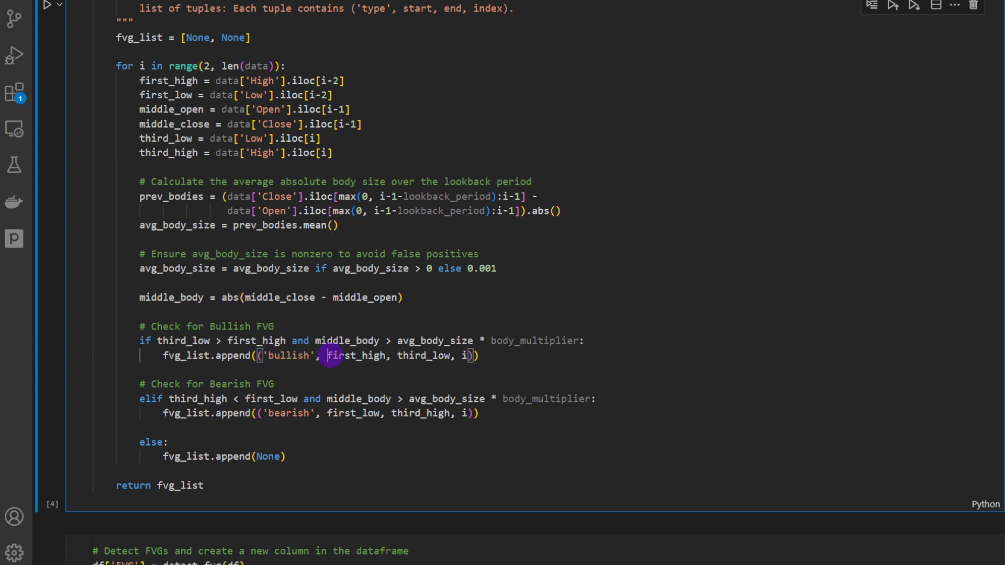
pyautogui.doubleClick(354, 357)
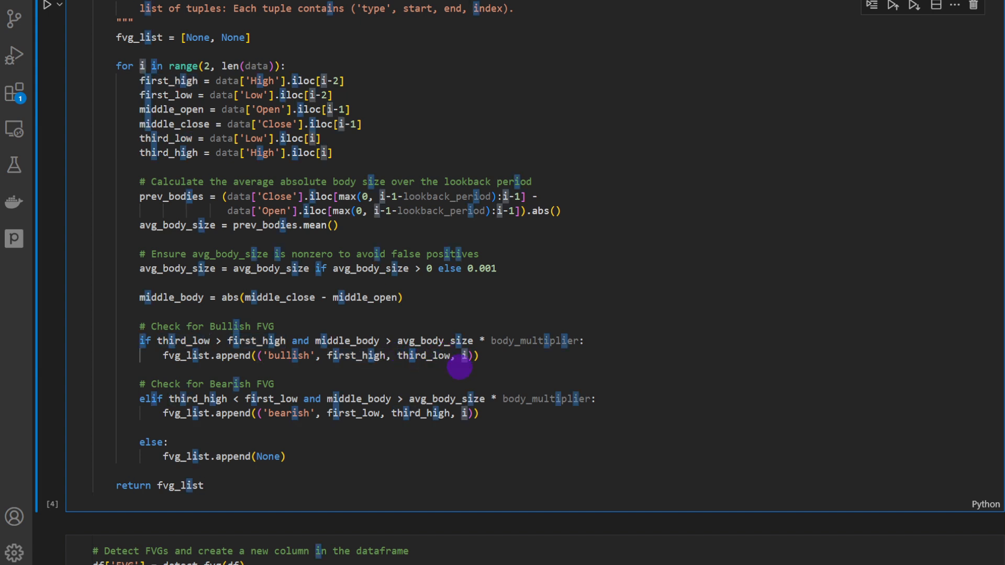
pyautogui.moveTo(347, 365)
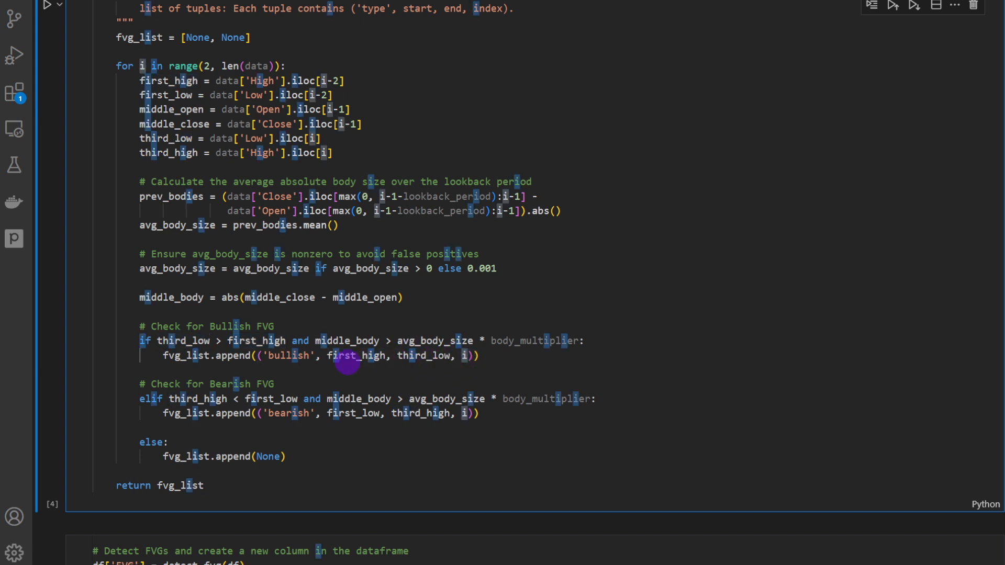
pyautogui.moveTo(398, 373)
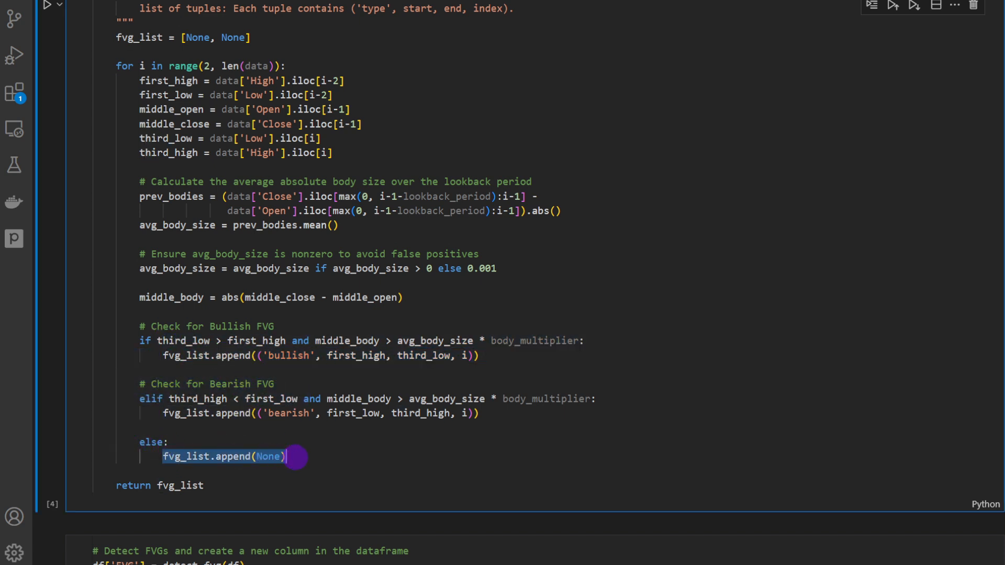
pyautogui.scroll(3)
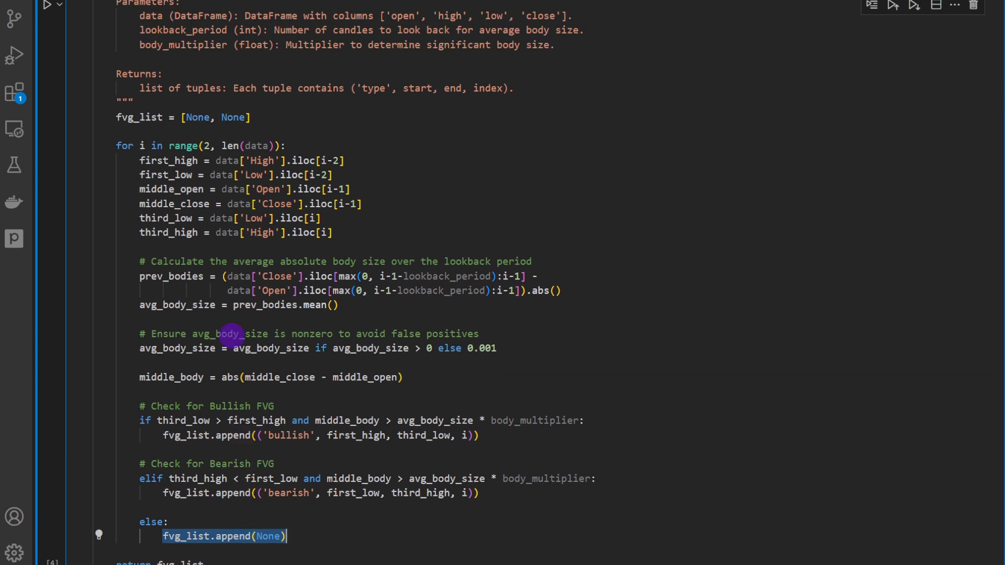
pyautogui.scroll(3)
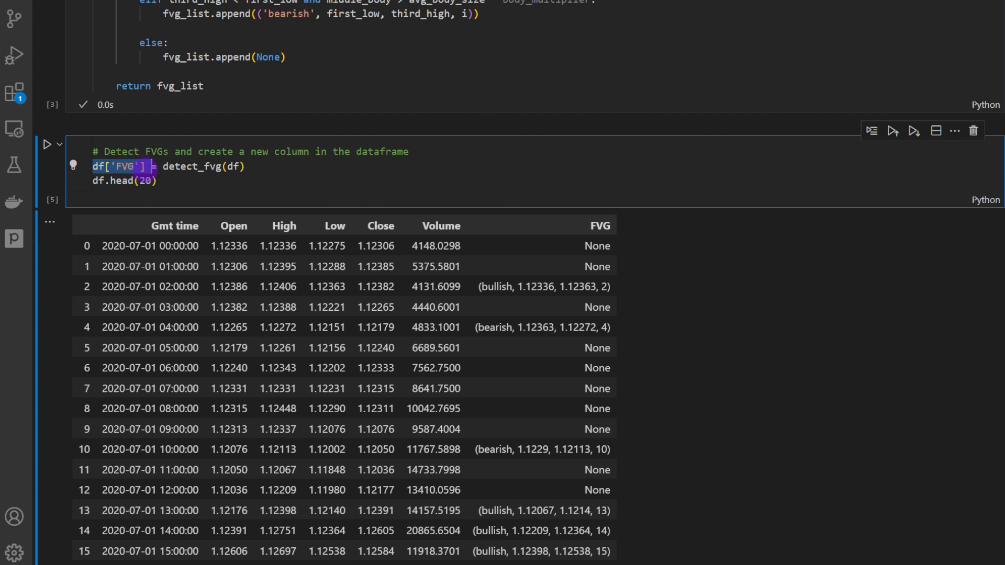
pyautogui.doubleClick(202, 166)
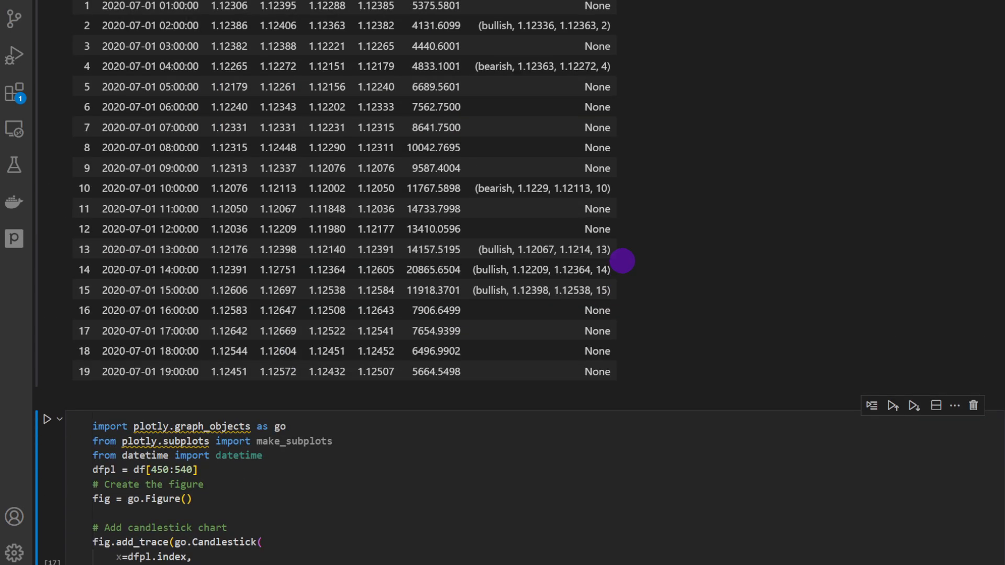
pyautogui.scroll(3)
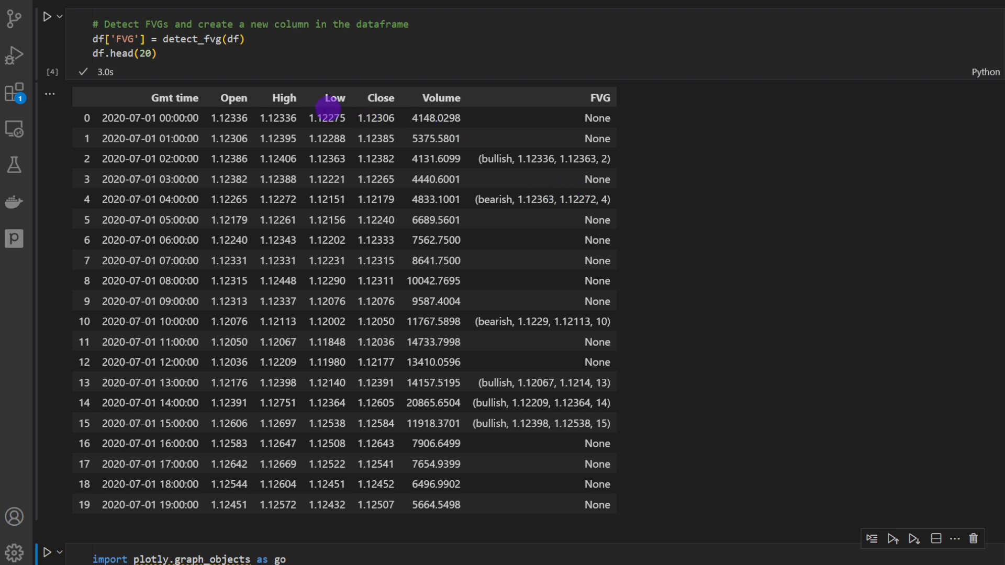
pyautogui.moveTo(371, 124)
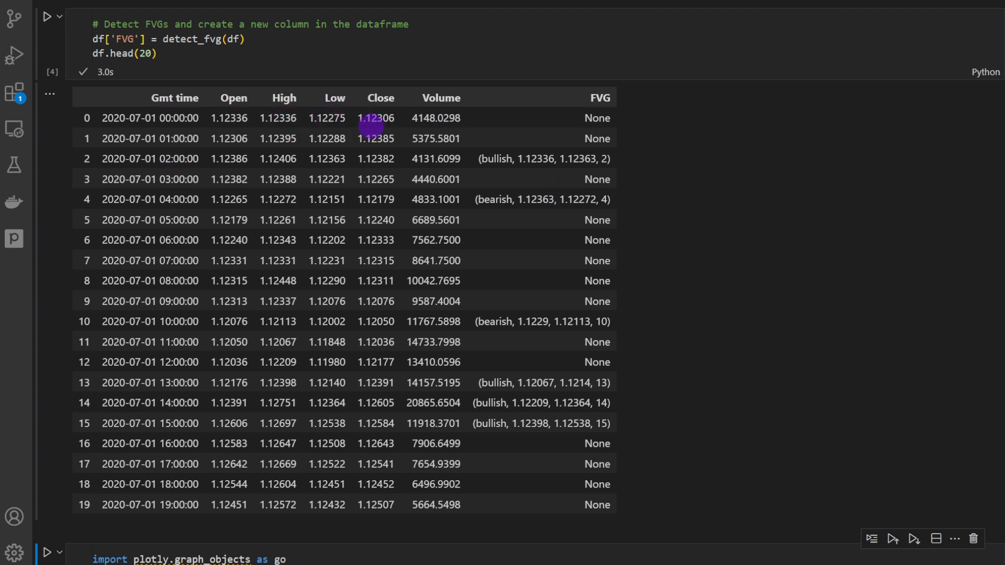
pyautogui.moveTo(615, 104)
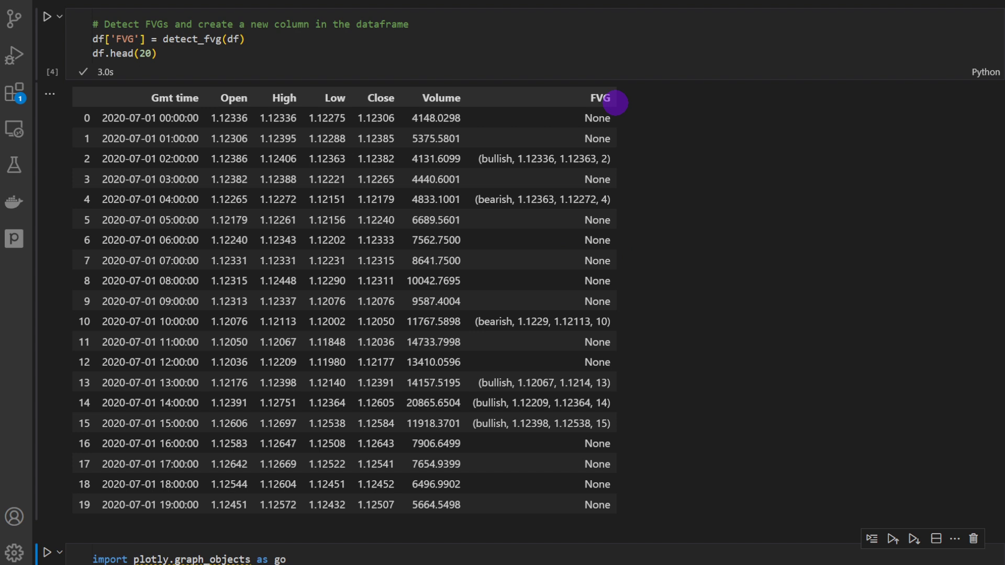
pyautogui.moveTo(589, 119)
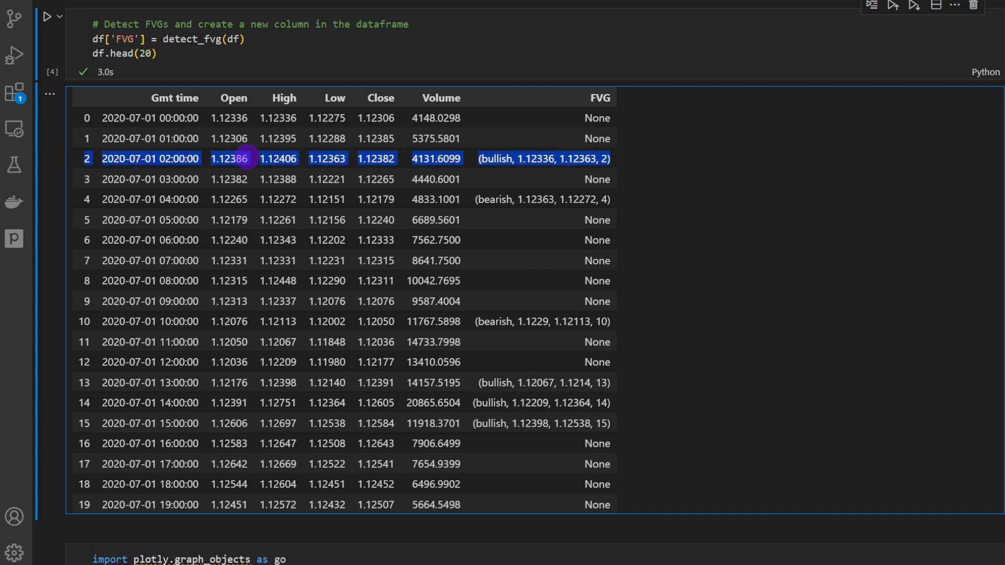
pyautogui.moveTo(567, 158)
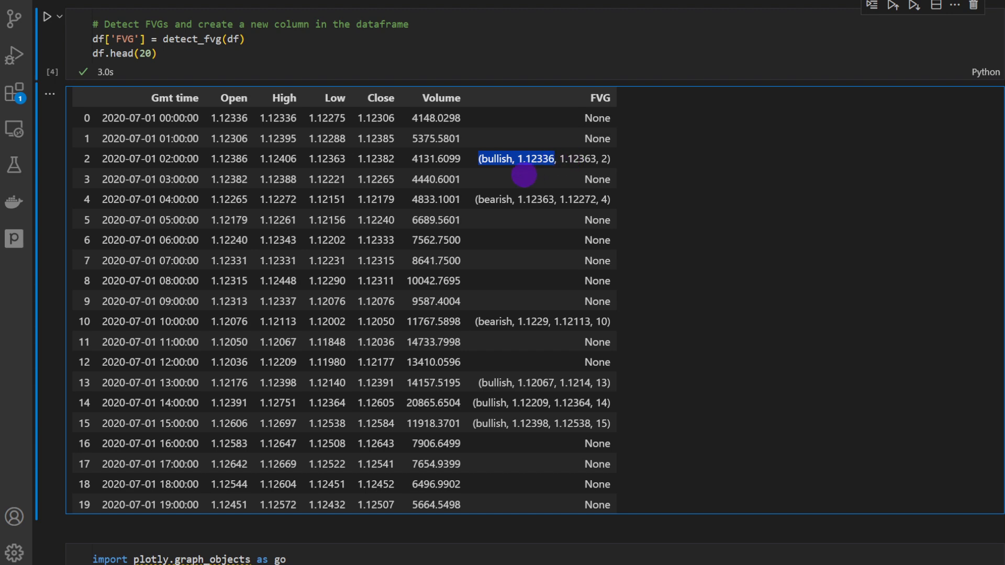
pyautogui.scroll(3)
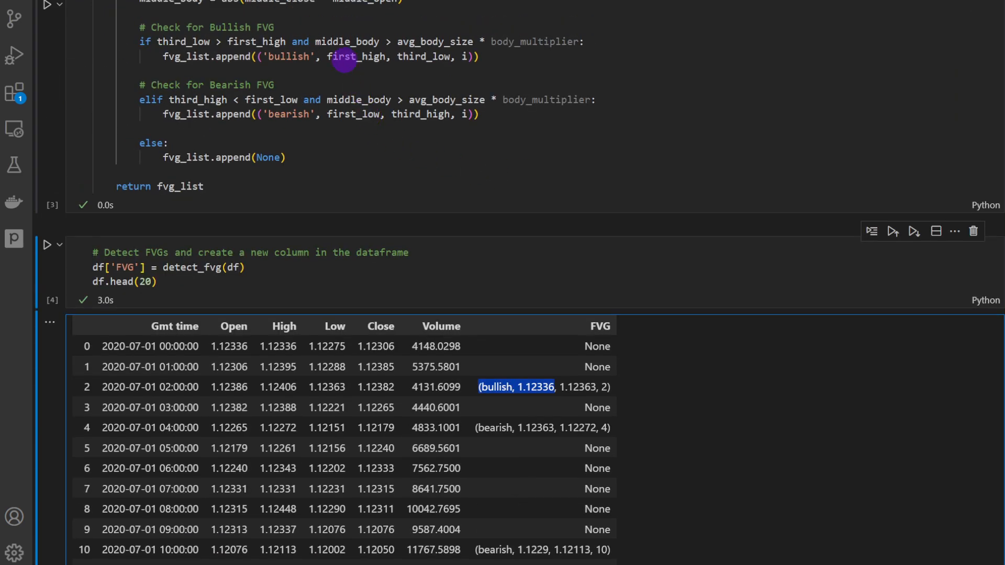
pyautogui.moveTo(444, 117)
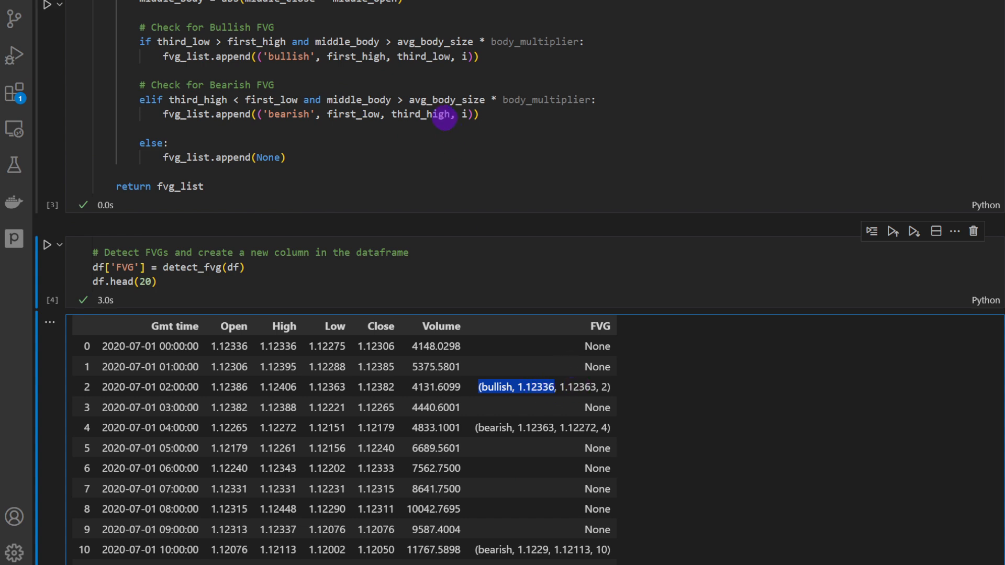
pyautogui.moveTo(570, 386)
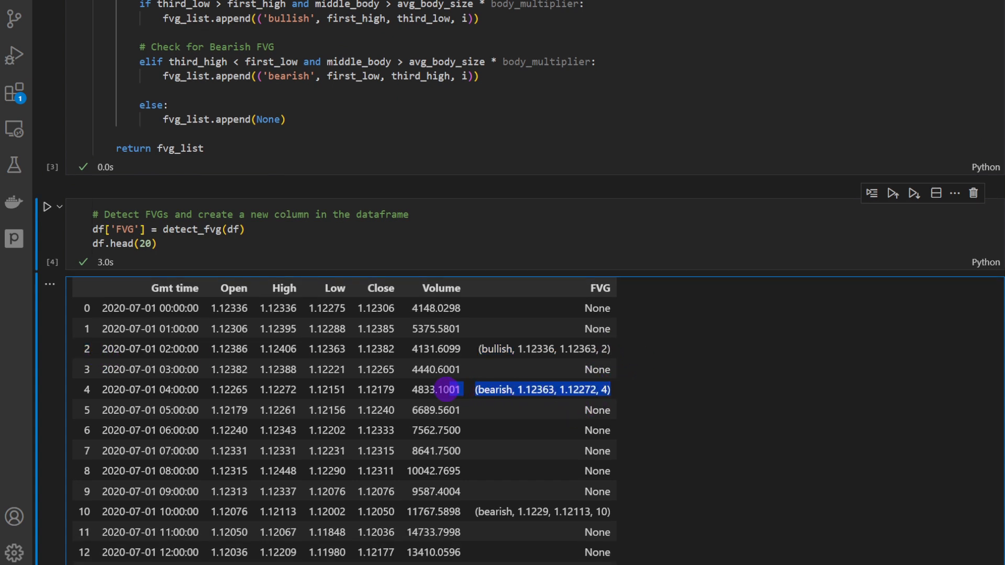
pyautogui.scroll(-3)
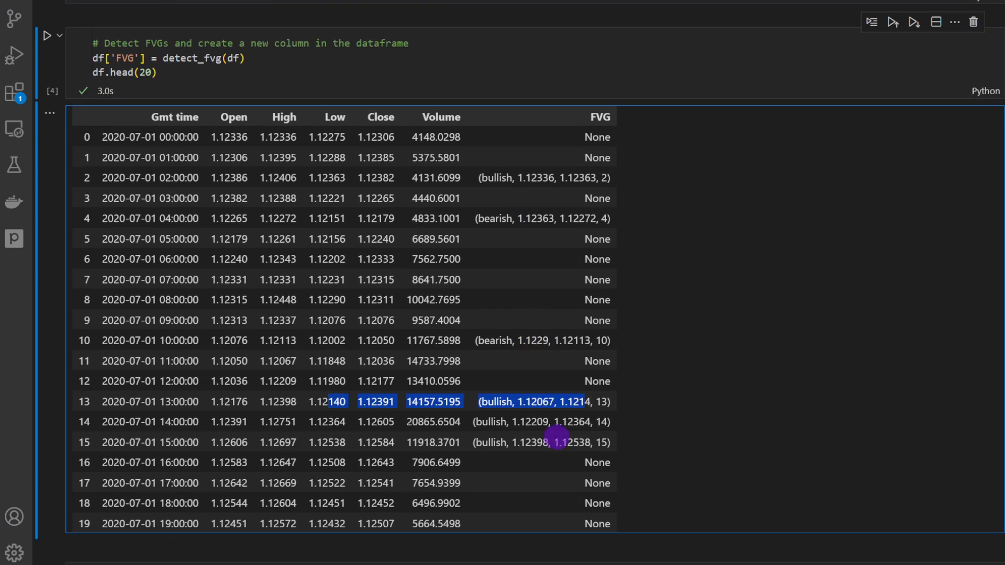
pyautogui.scroll(3)
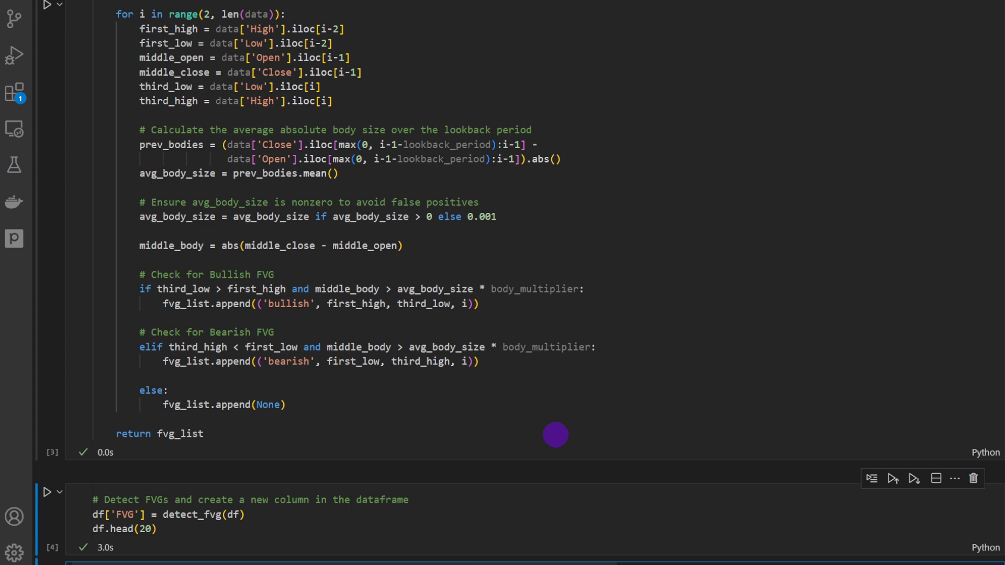
pyautogui.scroll(3)
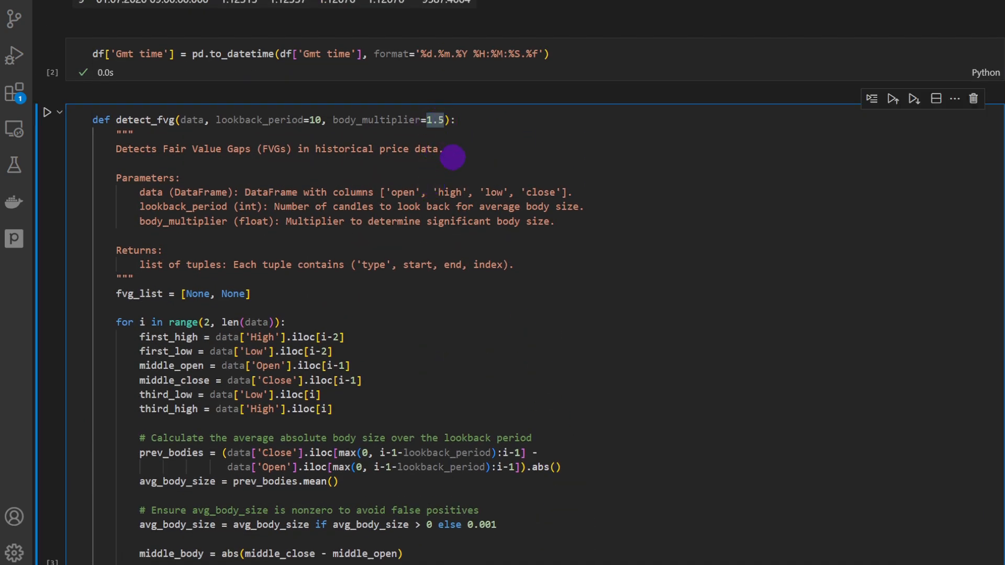
pyautogui.moveTo(371, 164)
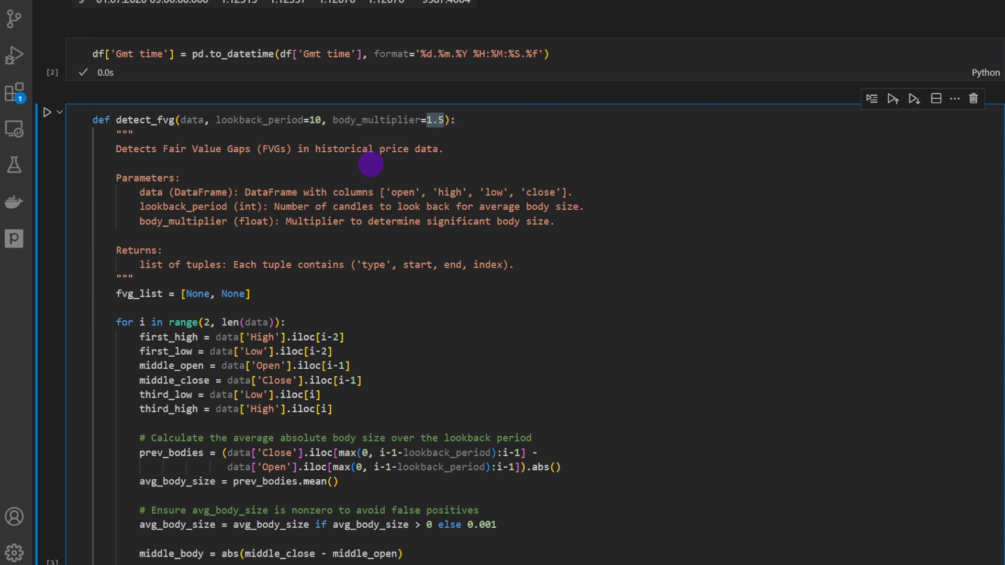
pyautogui.moveTo(459, 221)
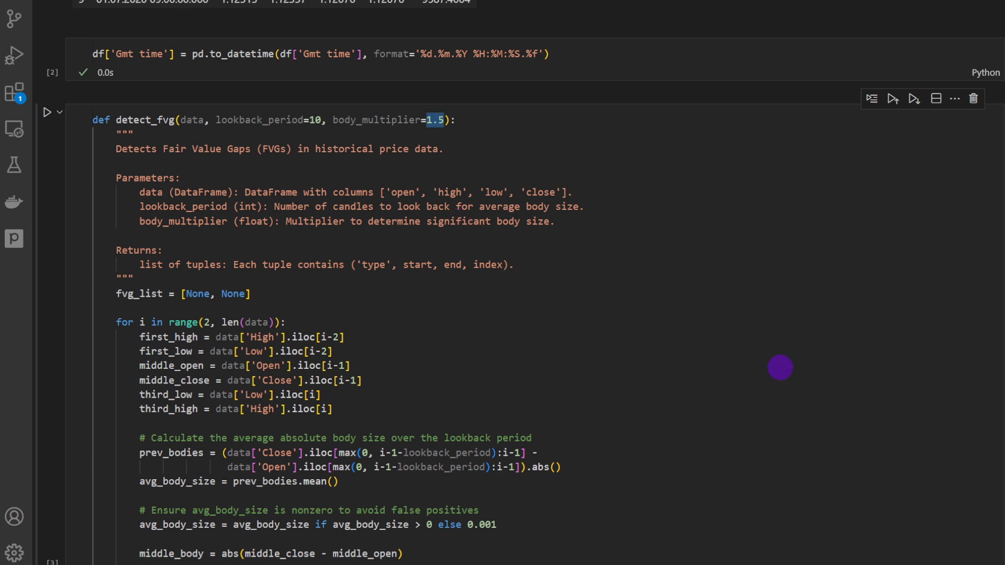
pyautogui.scroll(-3)
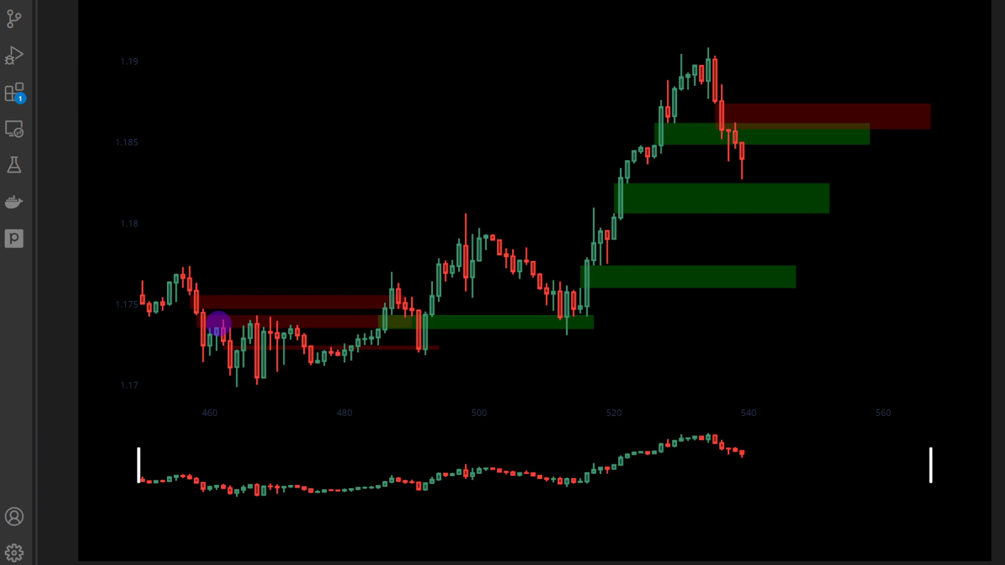
pyautogui.moveTo(390, 323)
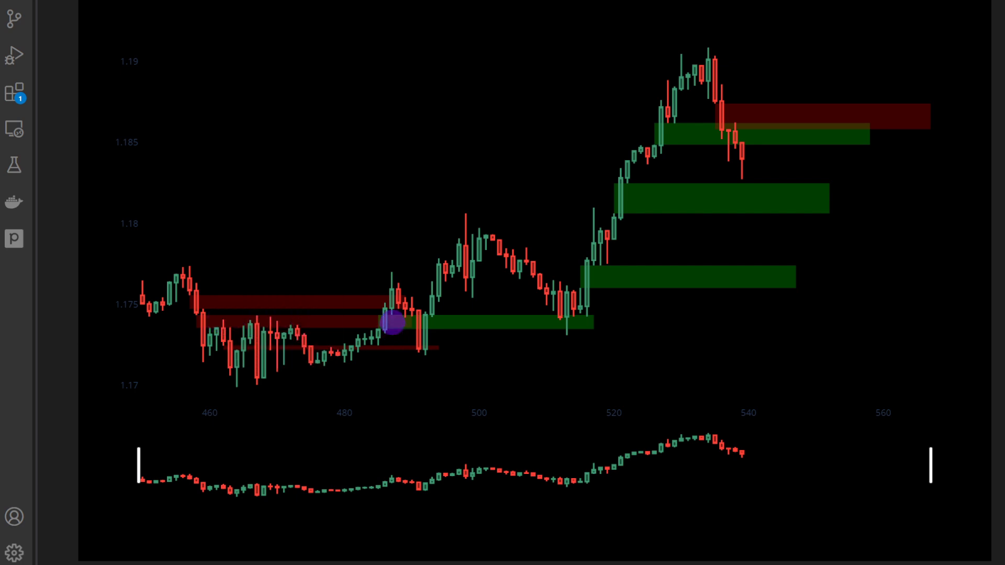
pyautogui.moveTo(606, 274)
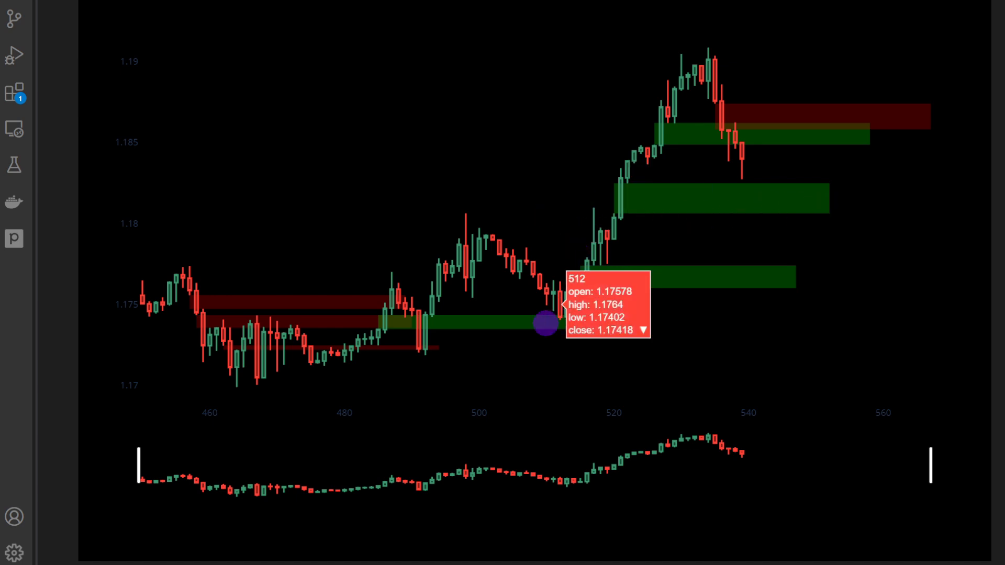
pyautogui.moveTo(520, 325)
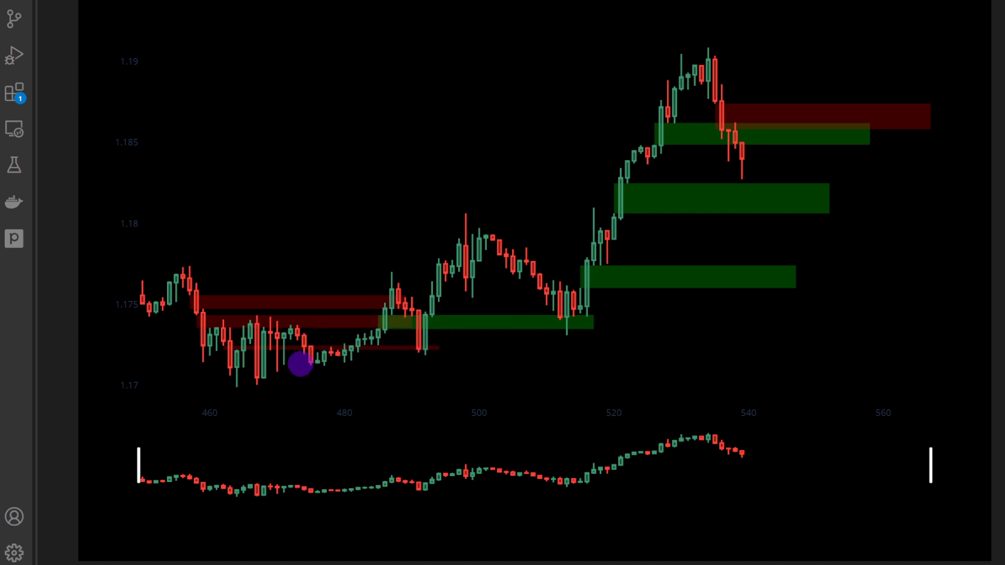
pyautogui.moveTo(384, 315)
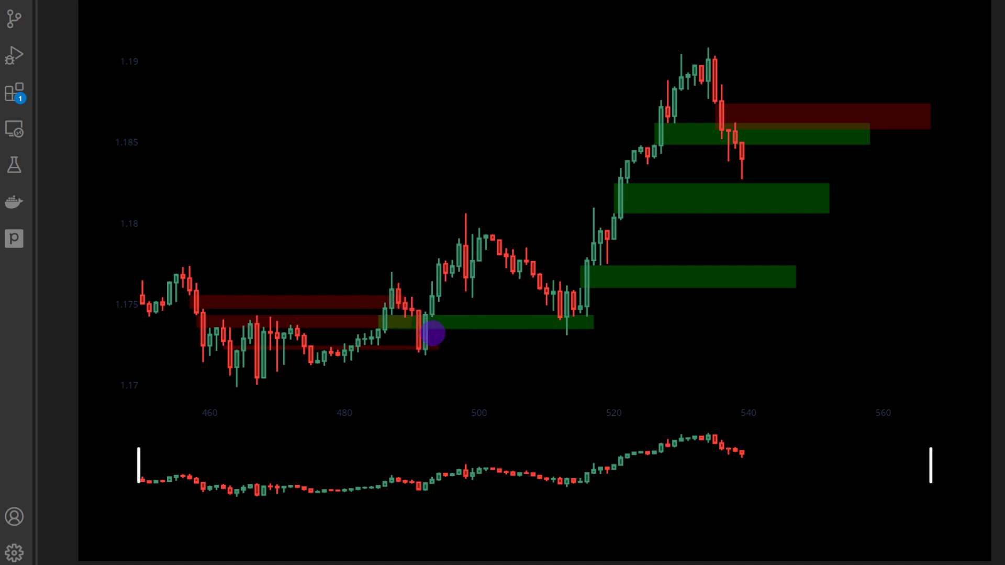
pyautogui.moveTo(414, 336)
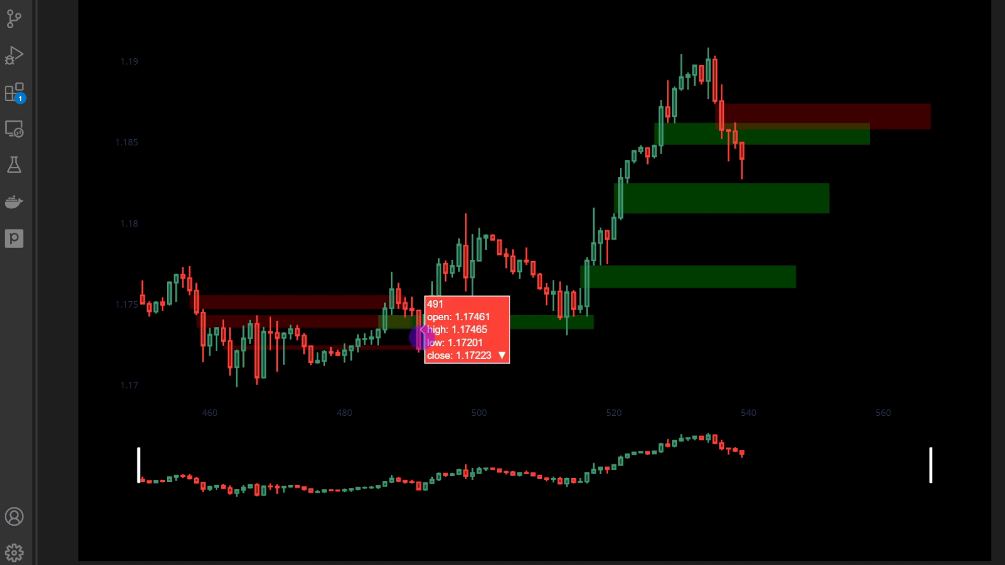
pyautogui.moveTo(428, 293)
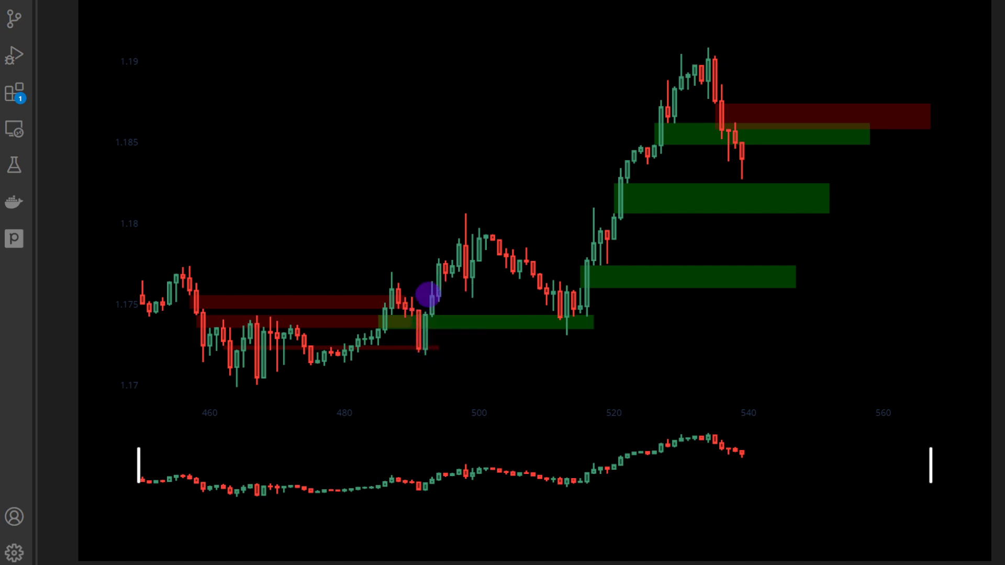
pyautogui.moveTo(420, 308)
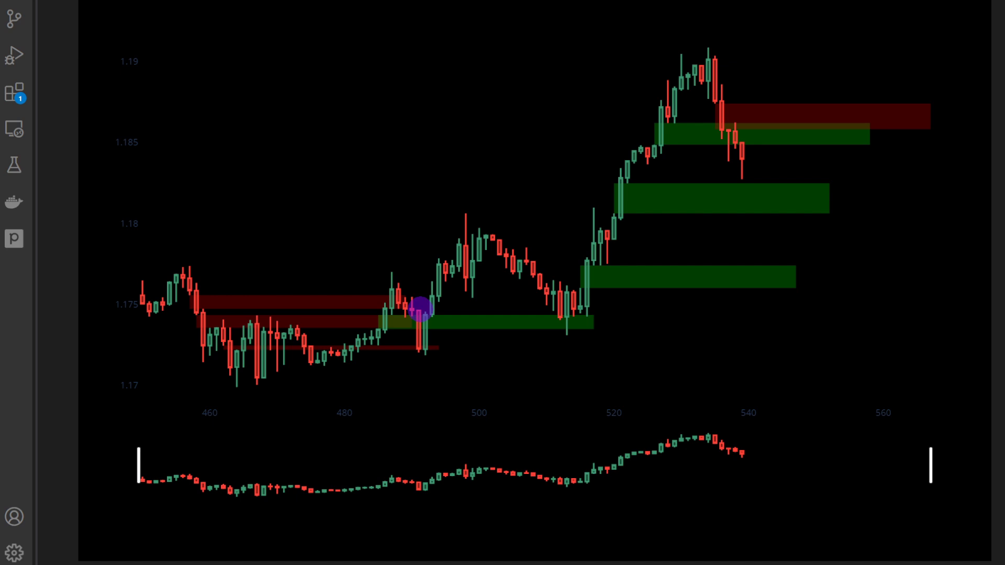
pyautogui.moveTo(510, 265)
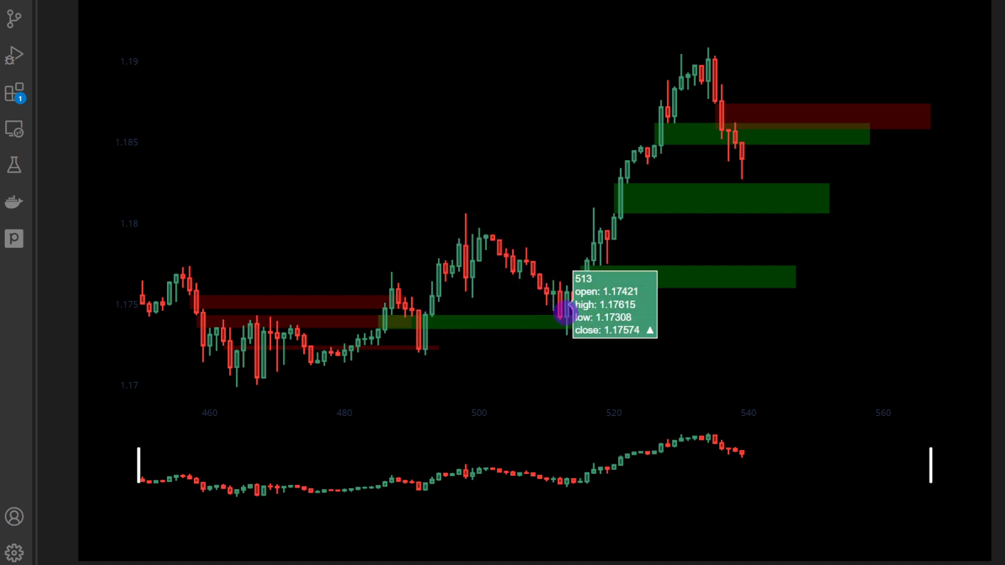
pyautogui.moveTo(606, 227)
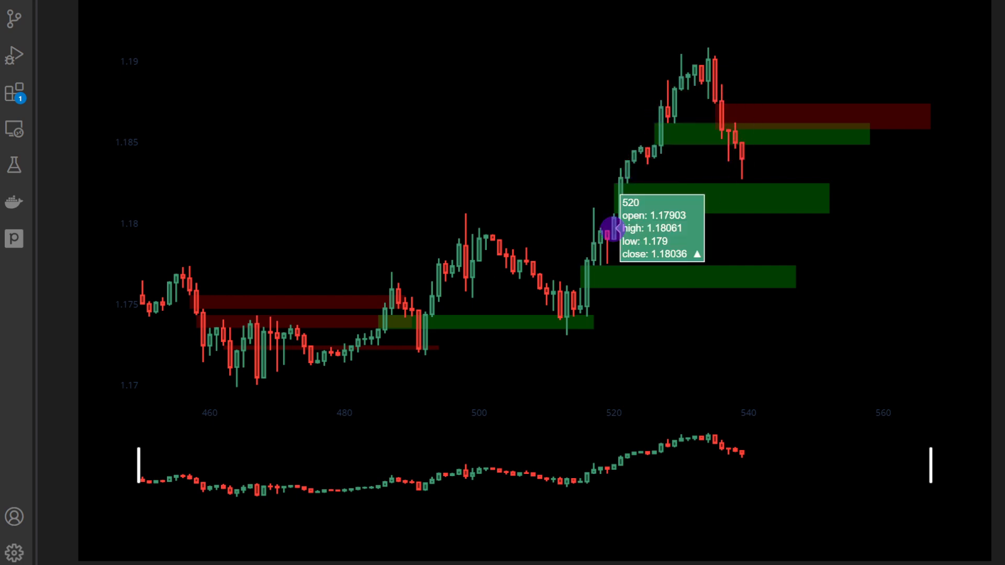
pyautogui.moveTo(685, 337)
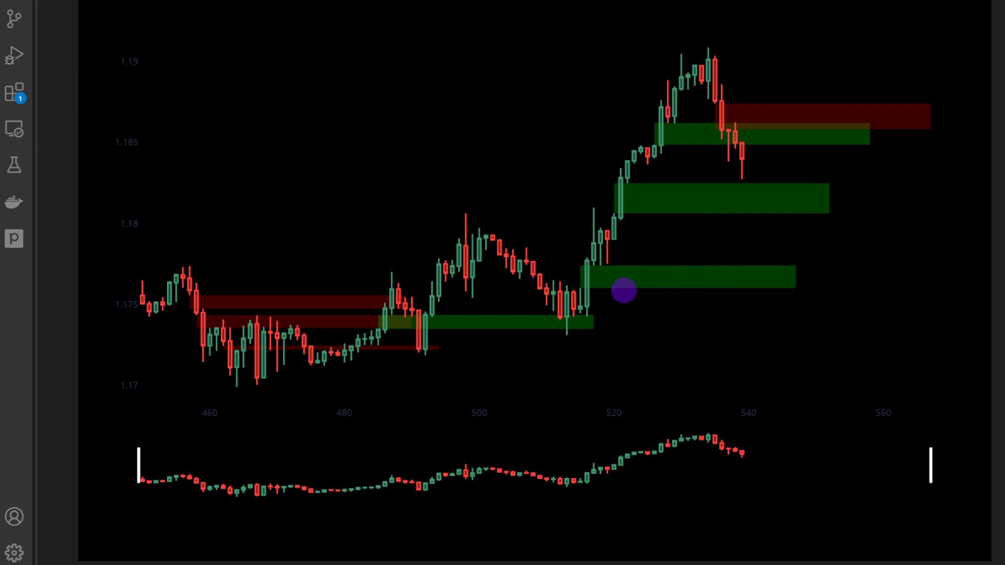
pyautogui.moveTo(580, 284)
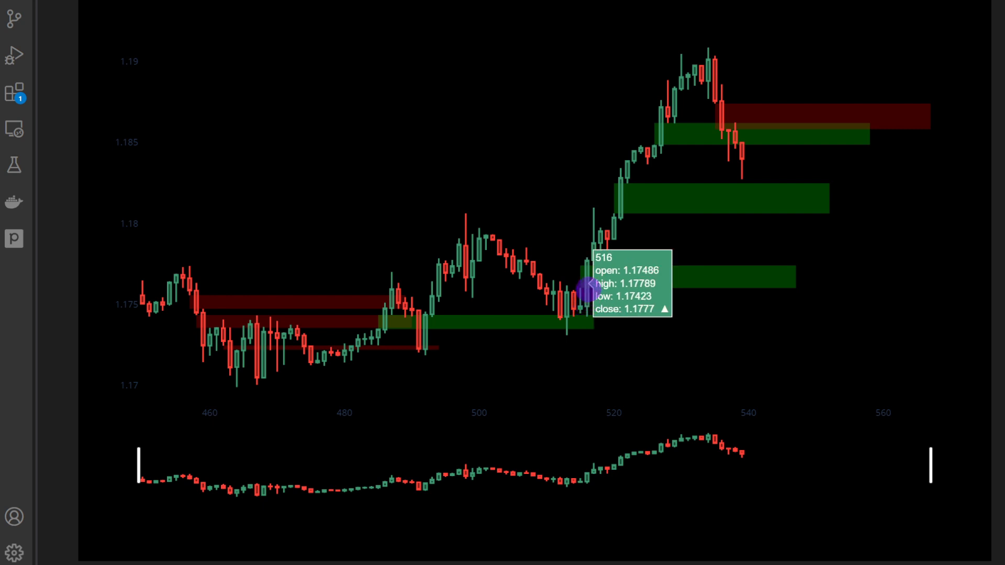
pyautogui.moveTo(607, 270)
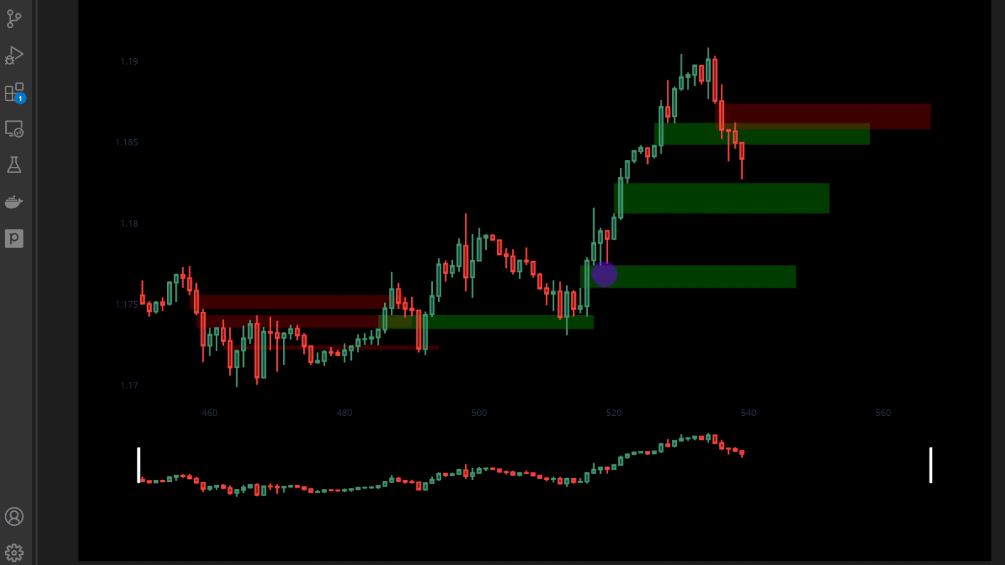
pyautogui.moveTo(589, 266)
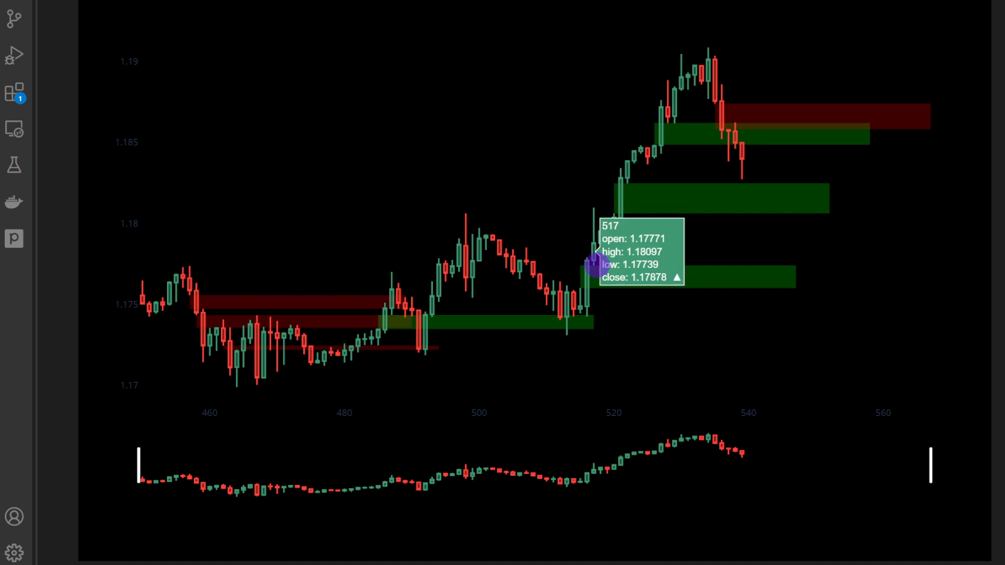
pyautogui.moveTo(574, 302)
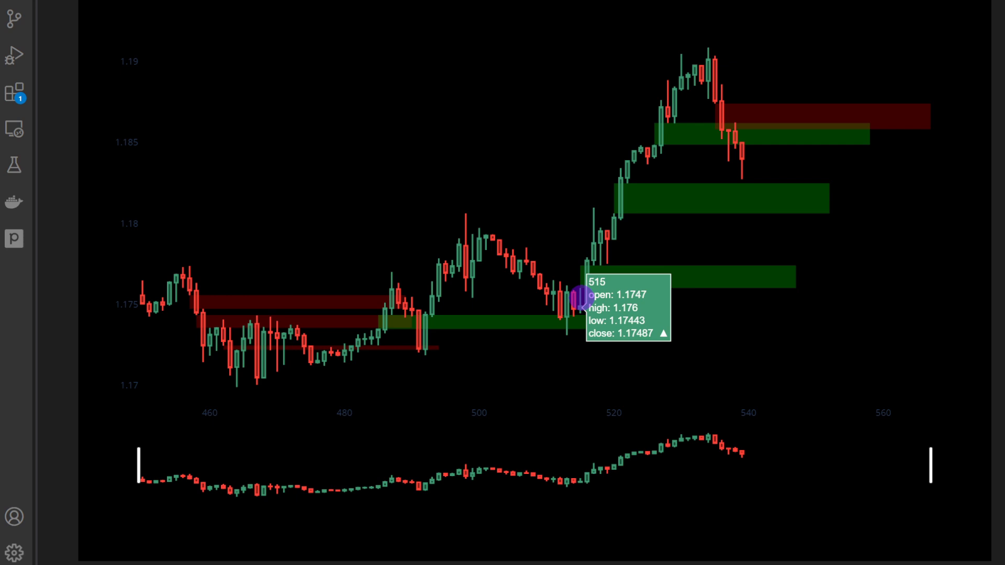
pyautogui.moveTo(583, 284)
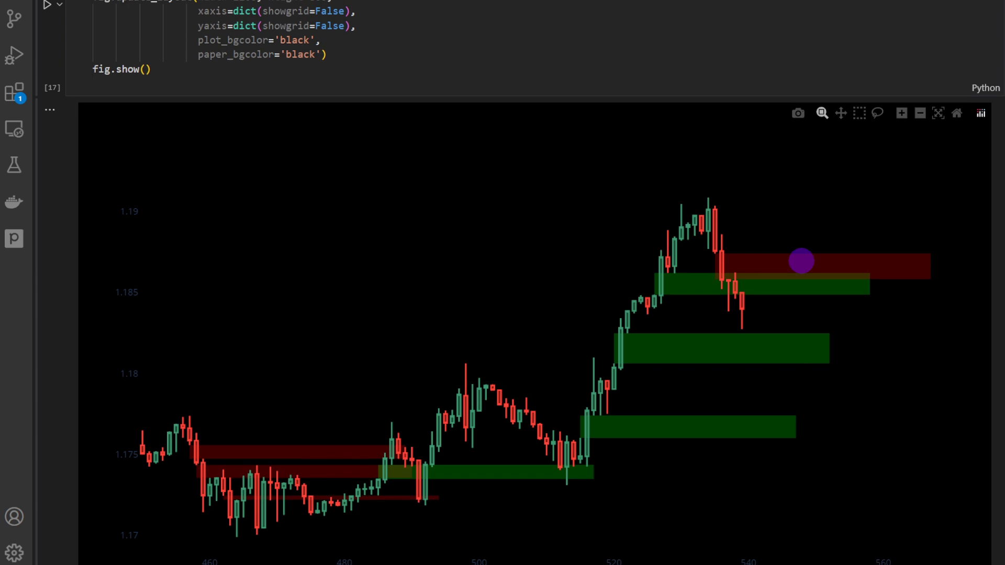
pyautogui.moveTo(816, 271)
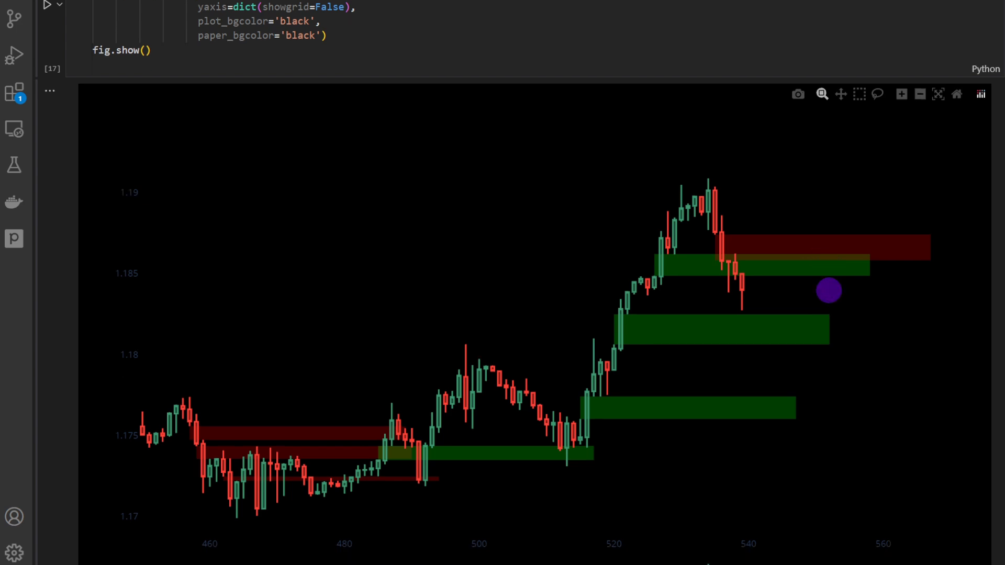
pyautogui.scroll(-3)
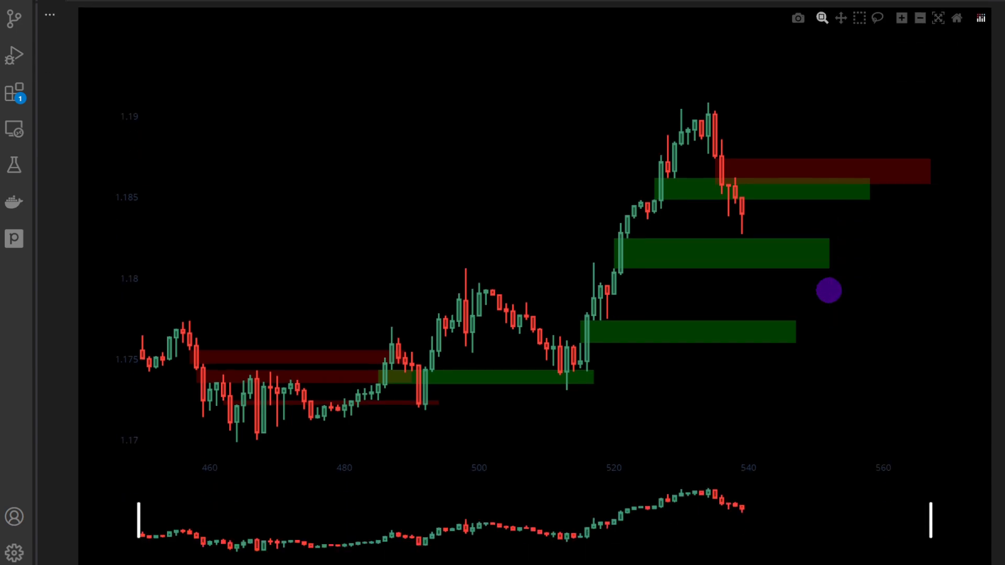